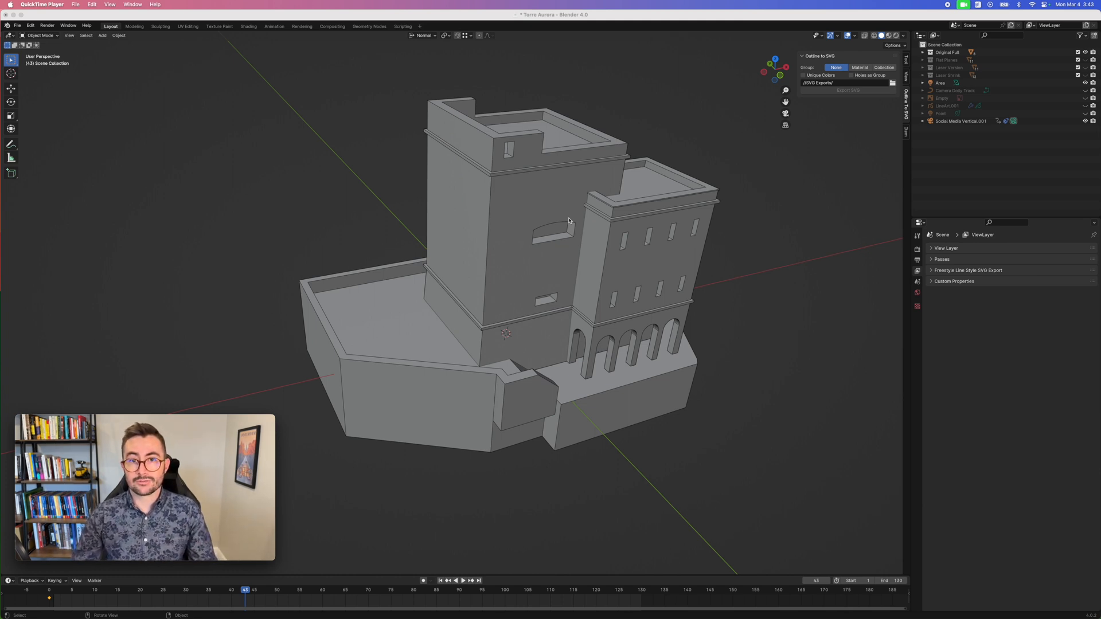
{"action": "mouse_move", "coordinate": [587, 235]}
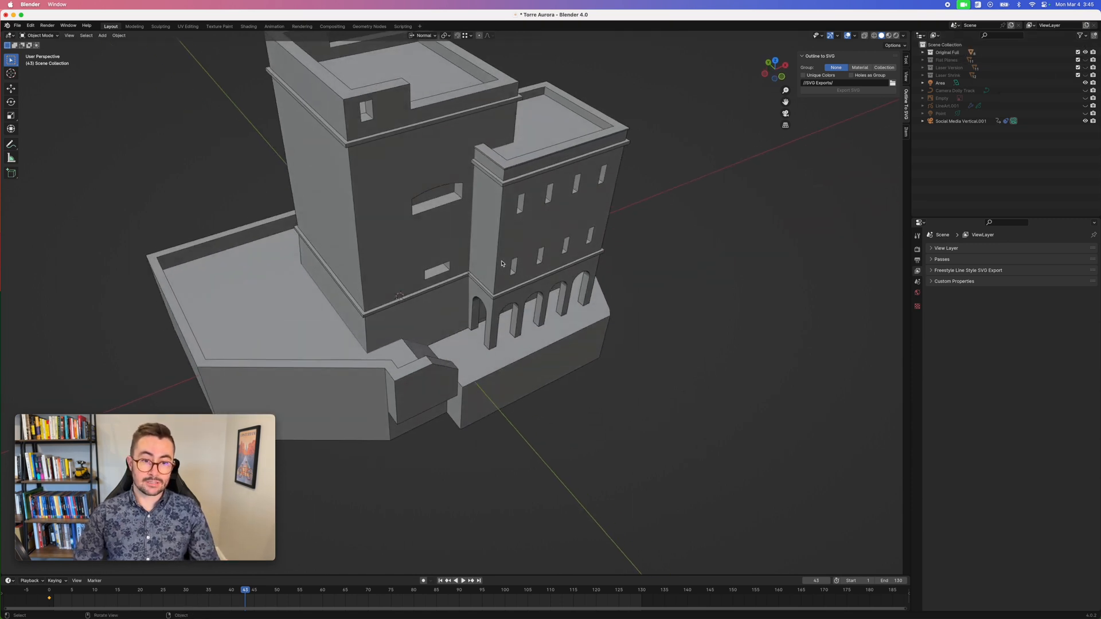
Orbit the view around the Torre Aurora building to inspect the laser-cut version.
{"action": "left_click_drag", "start_coordinate": [491, 264], "coordinate": [506, 182]}
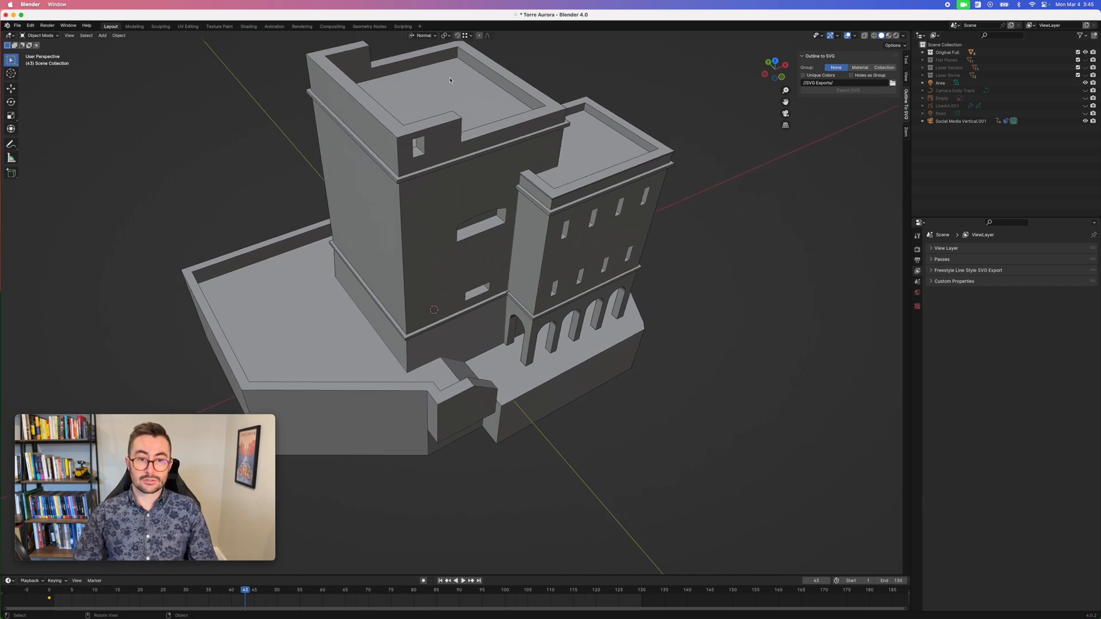
{"action": "mouse_move", "coordinate": [510, 127]}
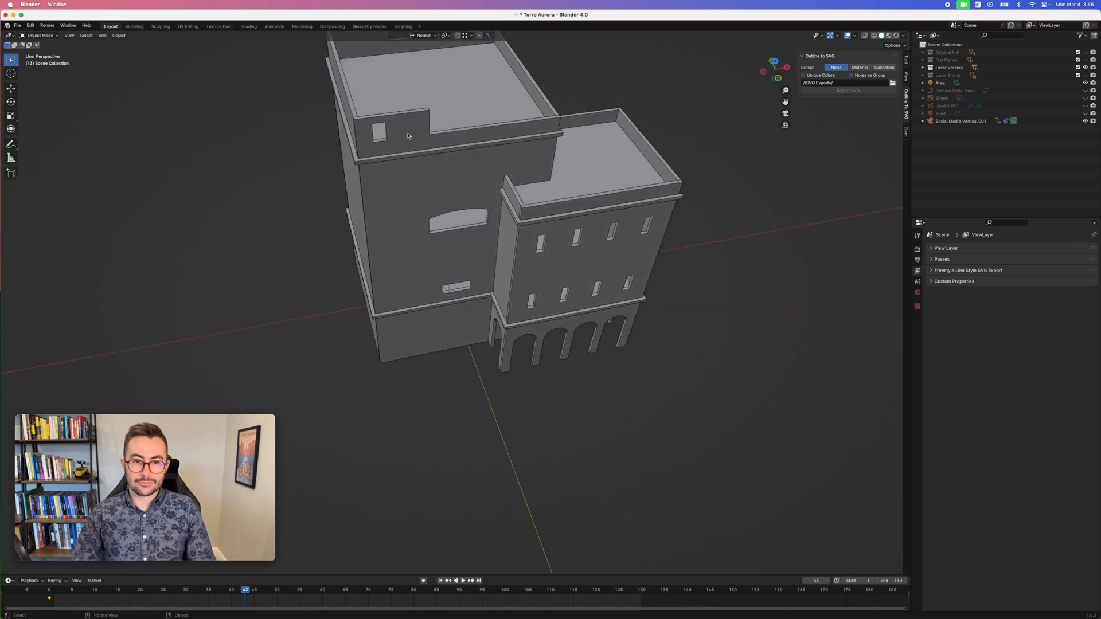
{"action": "mouse_move", "coordinate": [568, 205]}
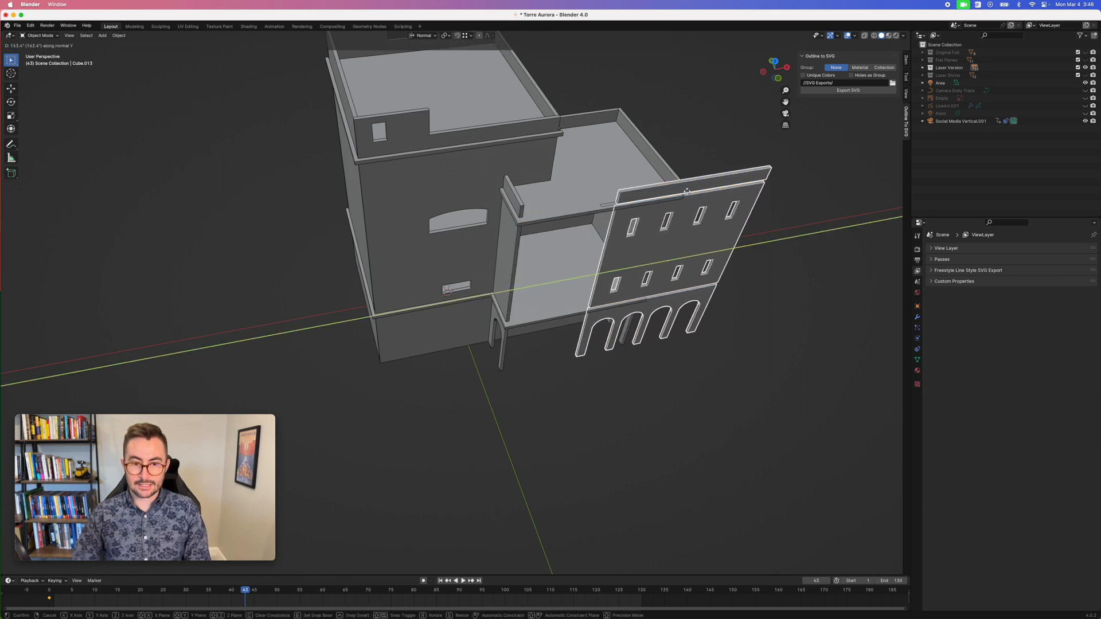
{"action": "mouse_move", "coordinate": [715, 186]}
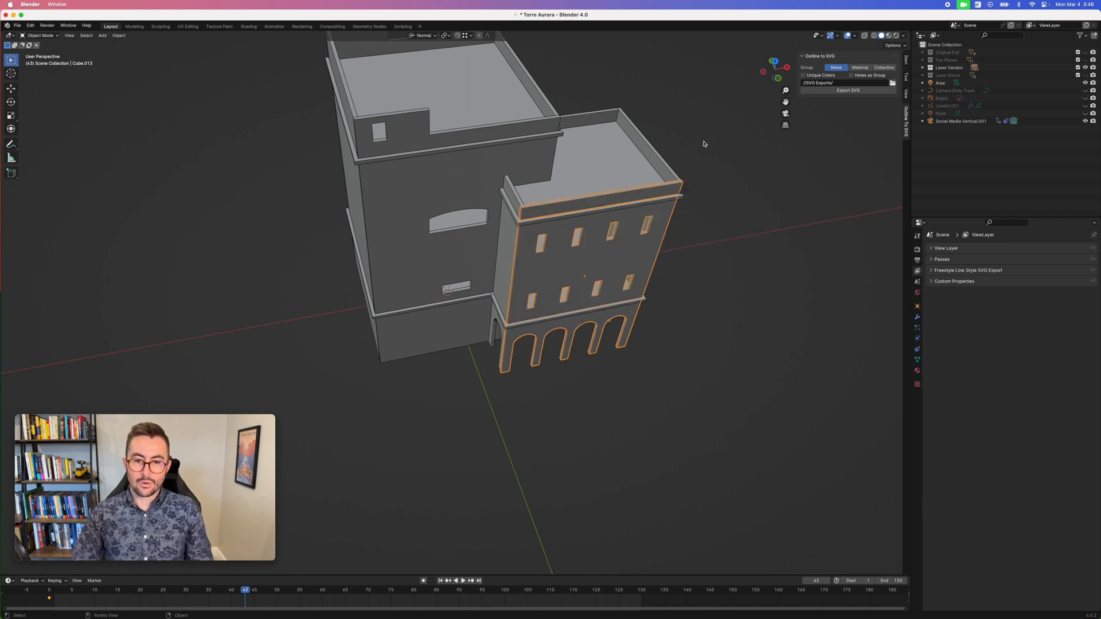
Deselect the front facade piece so the scaled-down laser model shows unobstructed.
{"action": "left_click", "coordinate": [703, 144]}
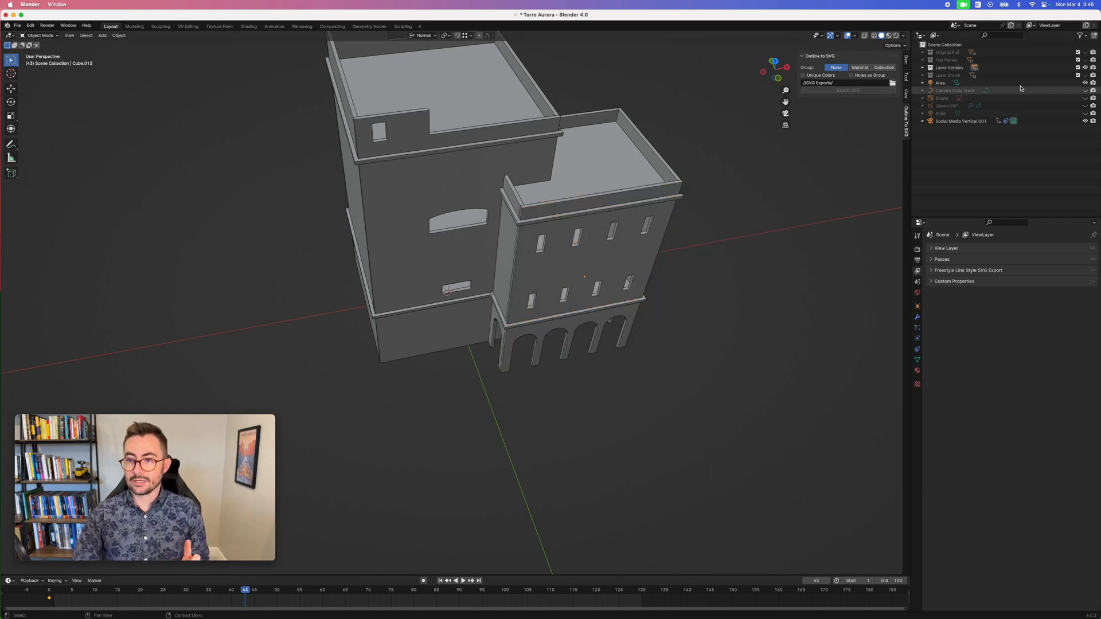
{"action": "mouse_move", "coordinate": [1085, 68]}
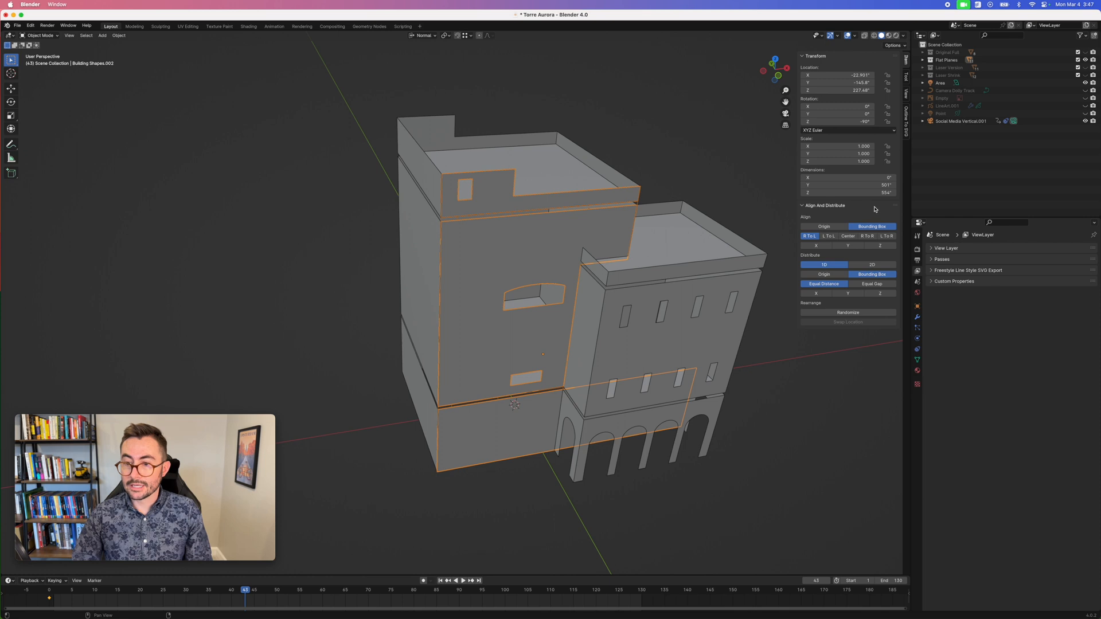
{"action": "mouse_move", "coordinate": [777, 196]}
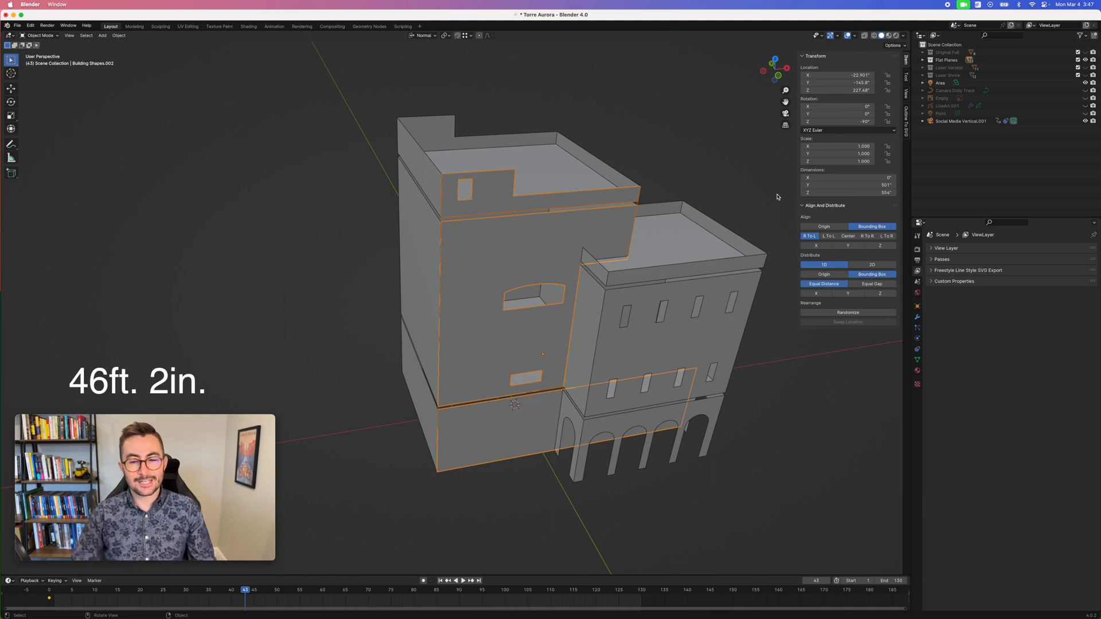
{"action": "mouse_move", "coordinate": [746, 145]}
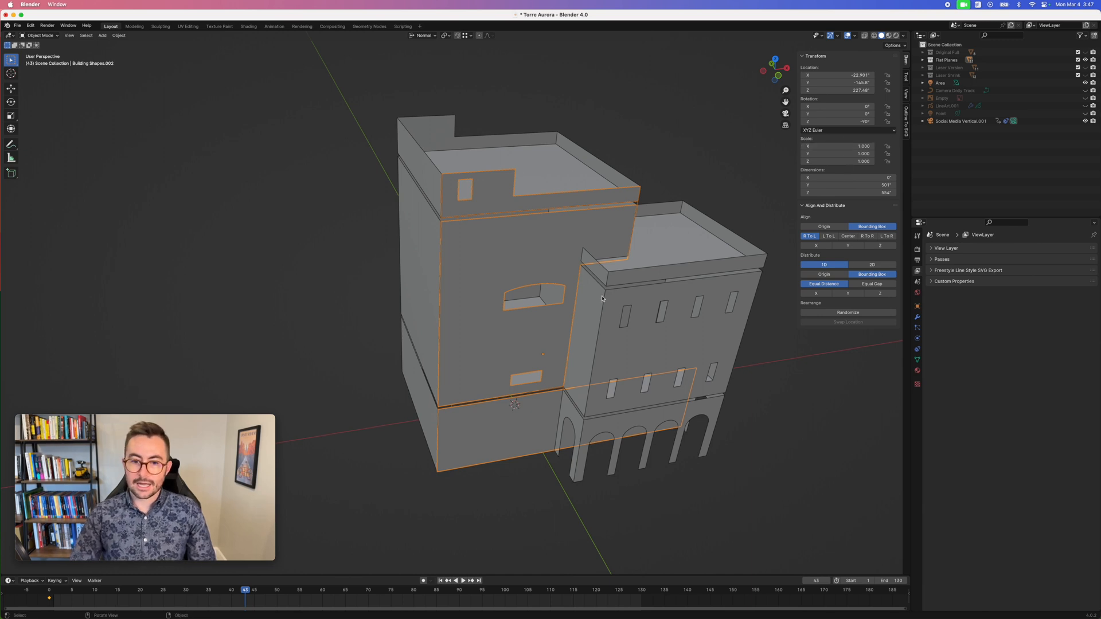
{"action": "mouse_move", "coordinate": [654, 258]}
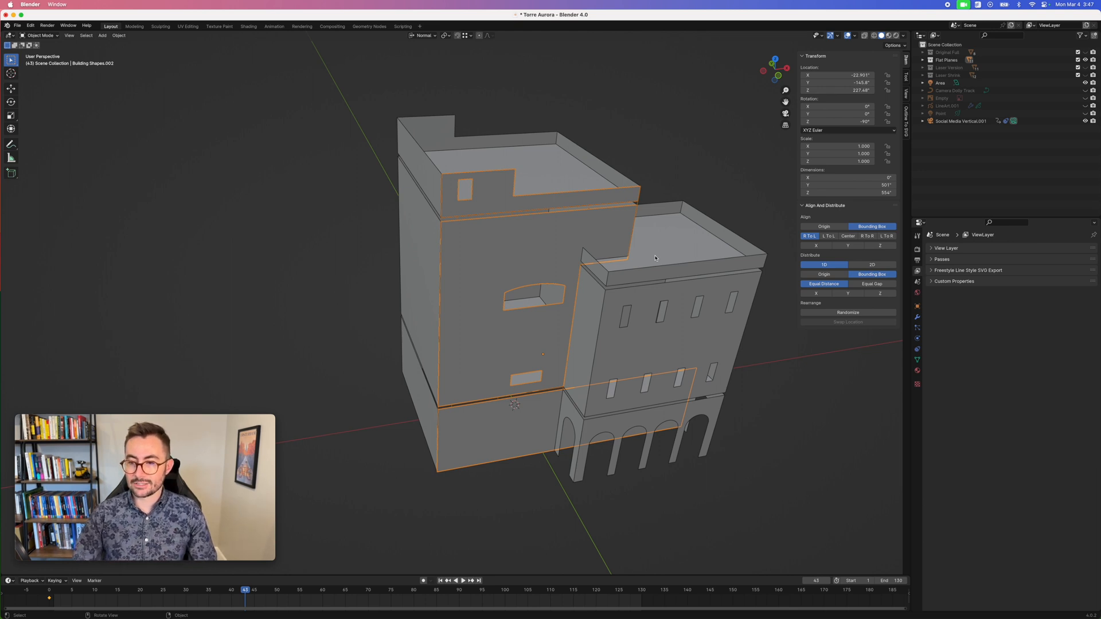
{"action": "mouse_move", "coordinate": [665, 140]}
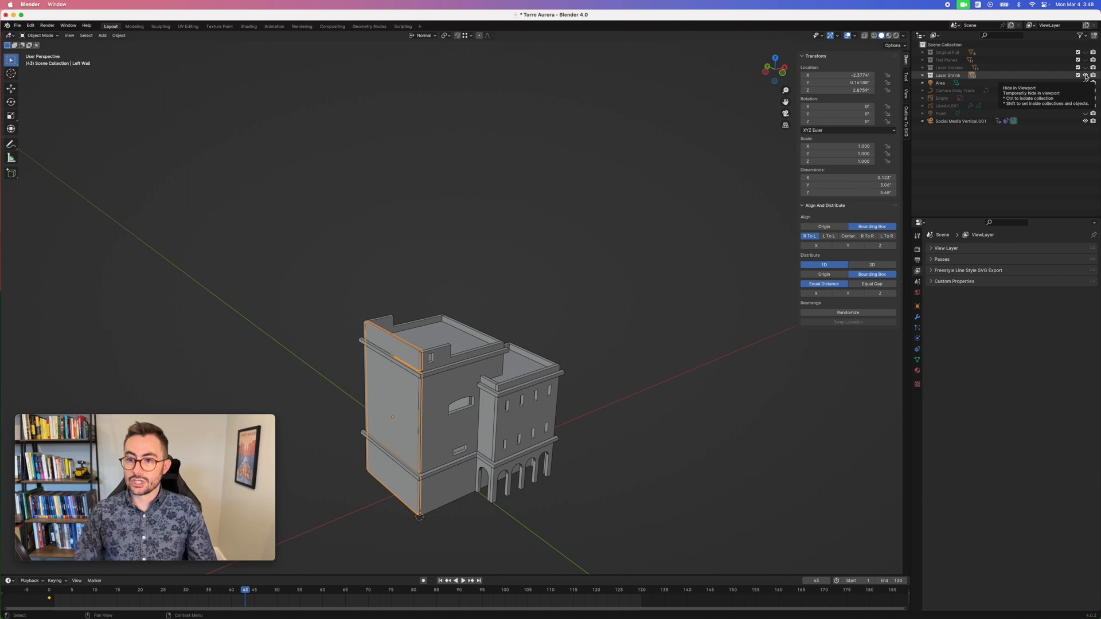
Hide the Laser Shrink collection in the Outliner so the full-size laser version shows.
{"action": "left_click", "coordinate": [1085, 76]}
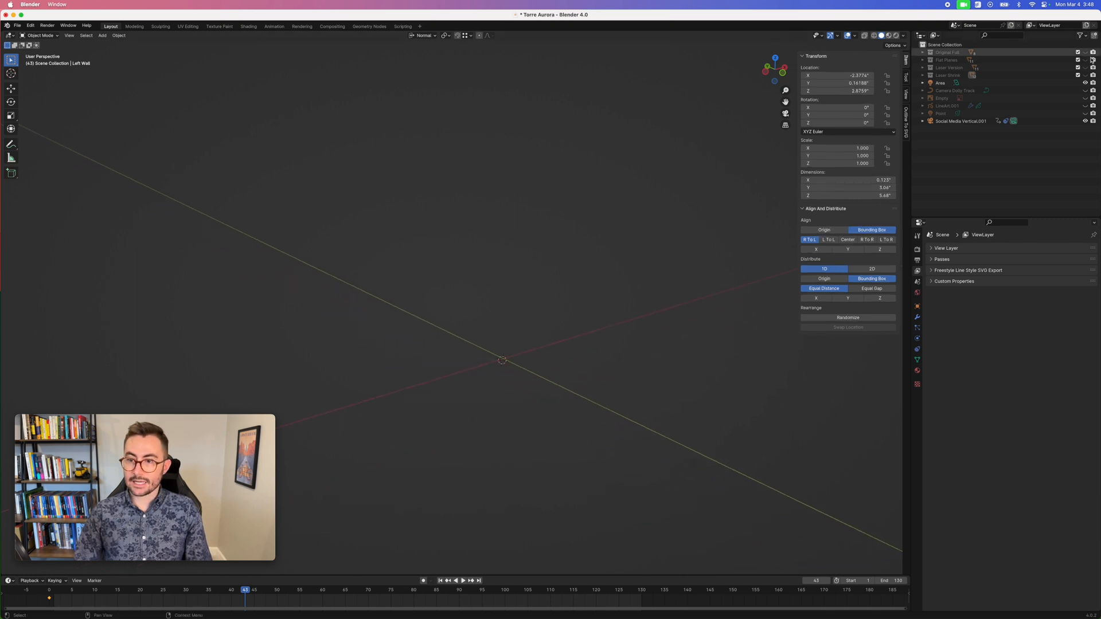
{"action": "scroll", "scroll_direction": "down", "scroll_amount": 3}
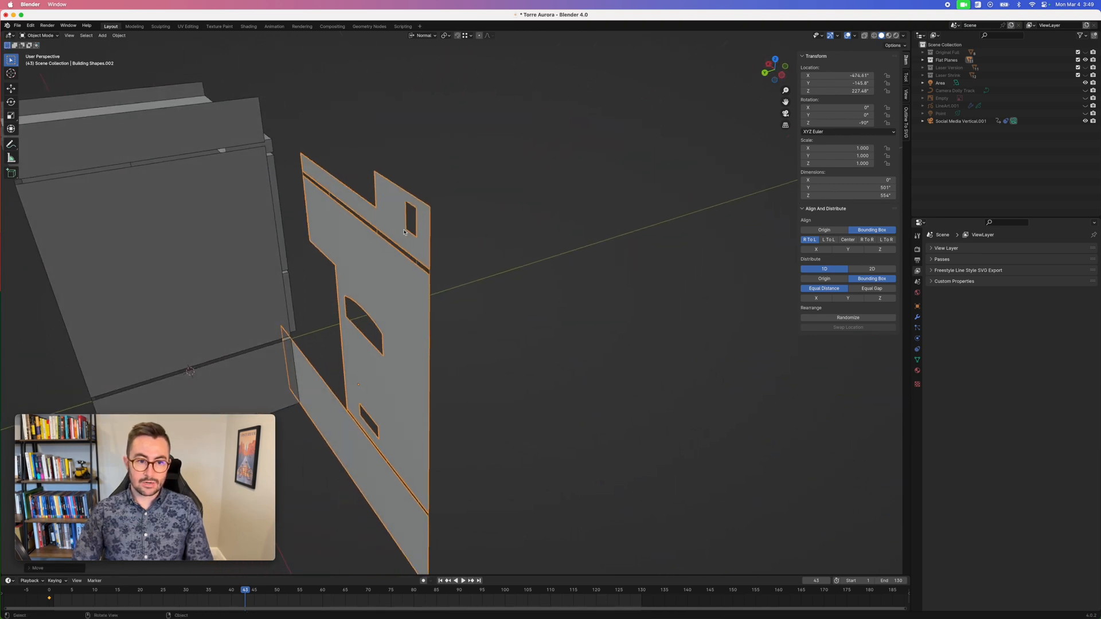
Cancel the wall panel move so the pieces sit assembled in place again.
{"action": "key", "text": "tab"}
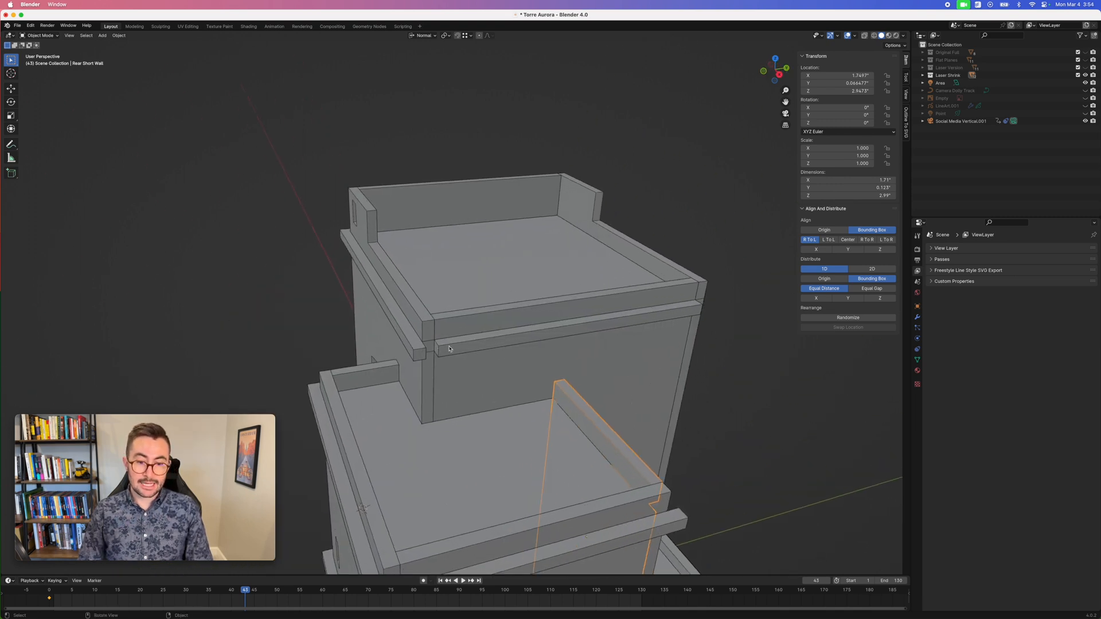
Select the arched tower front piece in the wide view of the wall pieces.
{"action": "left_click", "coordinate": [446, 355]}
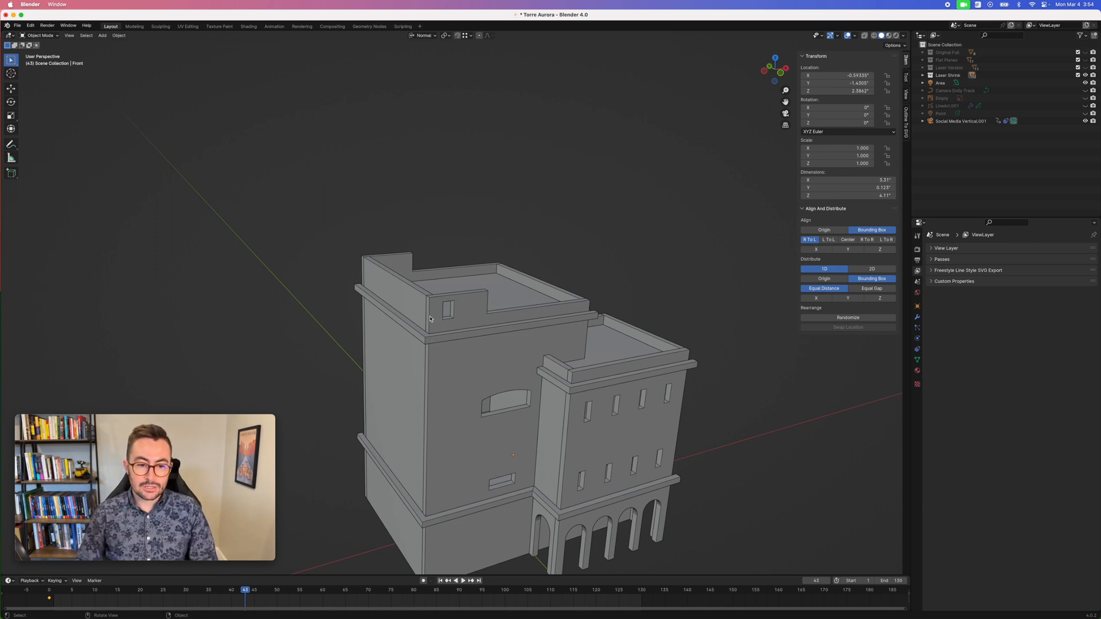
{"action": "mouse_move", "coordinate": [432, 331]}
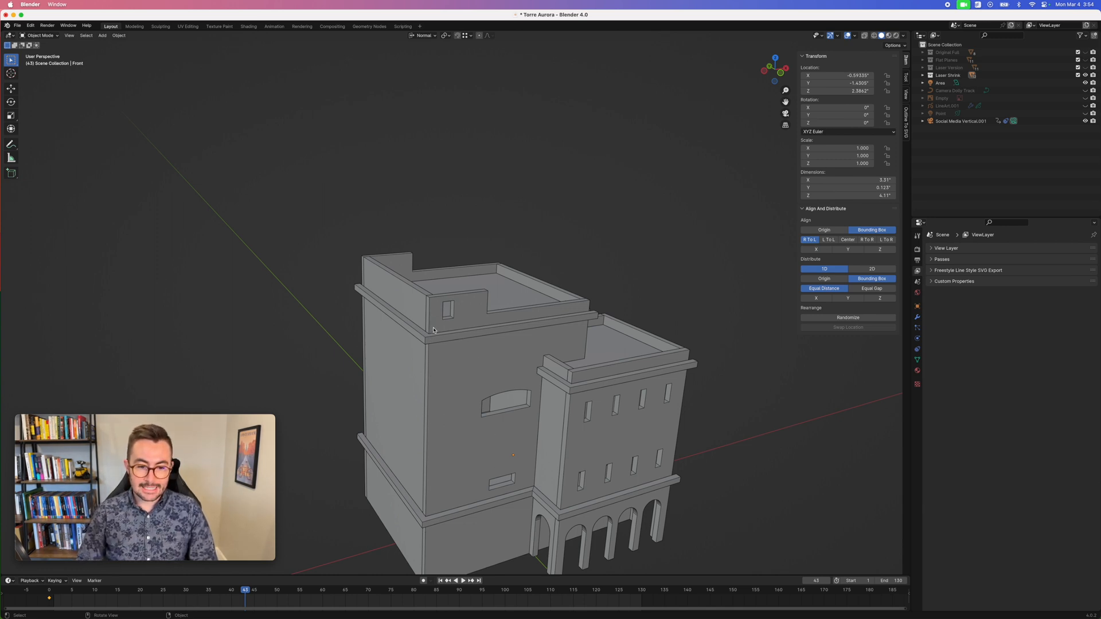
{"action": "mouse_move", "coordinate": [436, 486]}
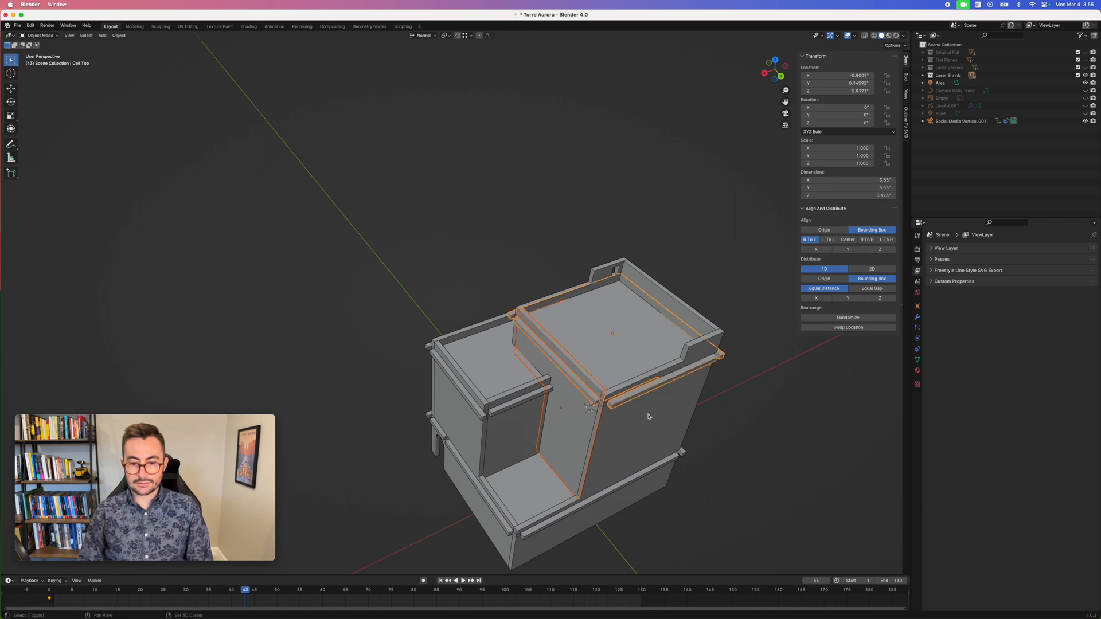
{"action": "left_click", "coordinate": [644, 390]}
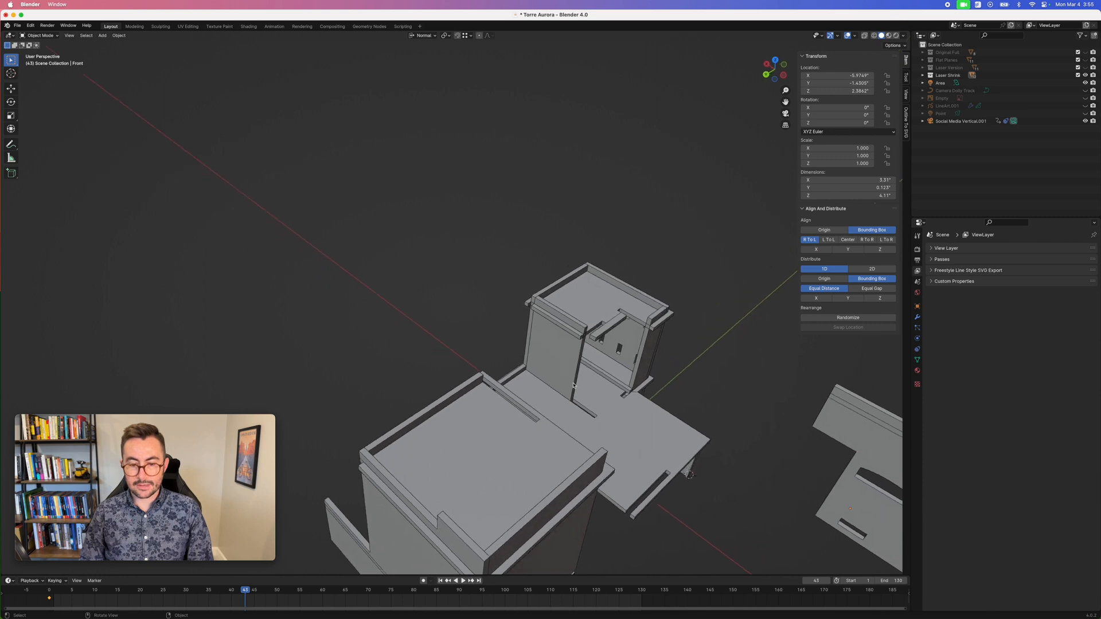
{"action": "mouse_move", "coordinate": [617, 436]}
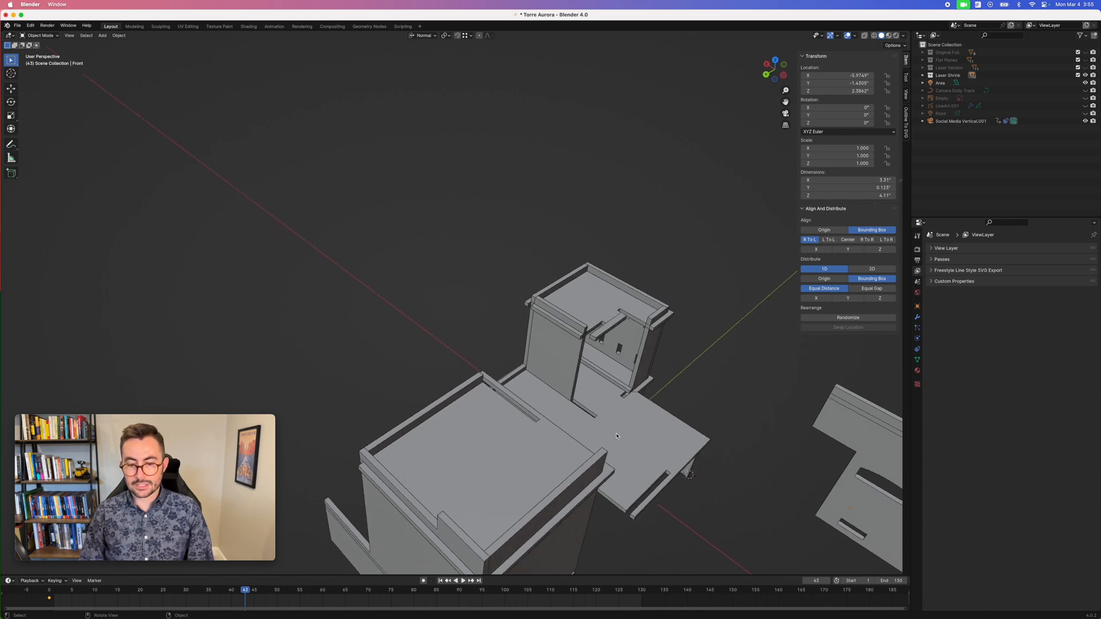
{"action": "mouse_move", "coordinate": [678, 473]}
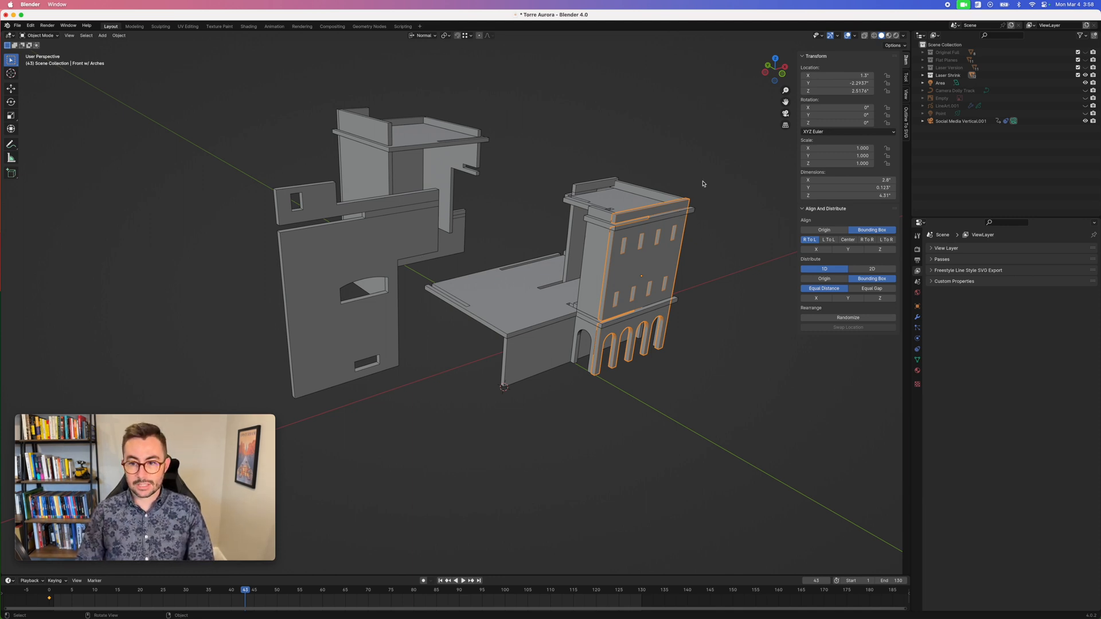
Show the Outline To SVG export settings and clear the arched front piece selection.
{"action": "left_click", "coordinate": [905, 129]}
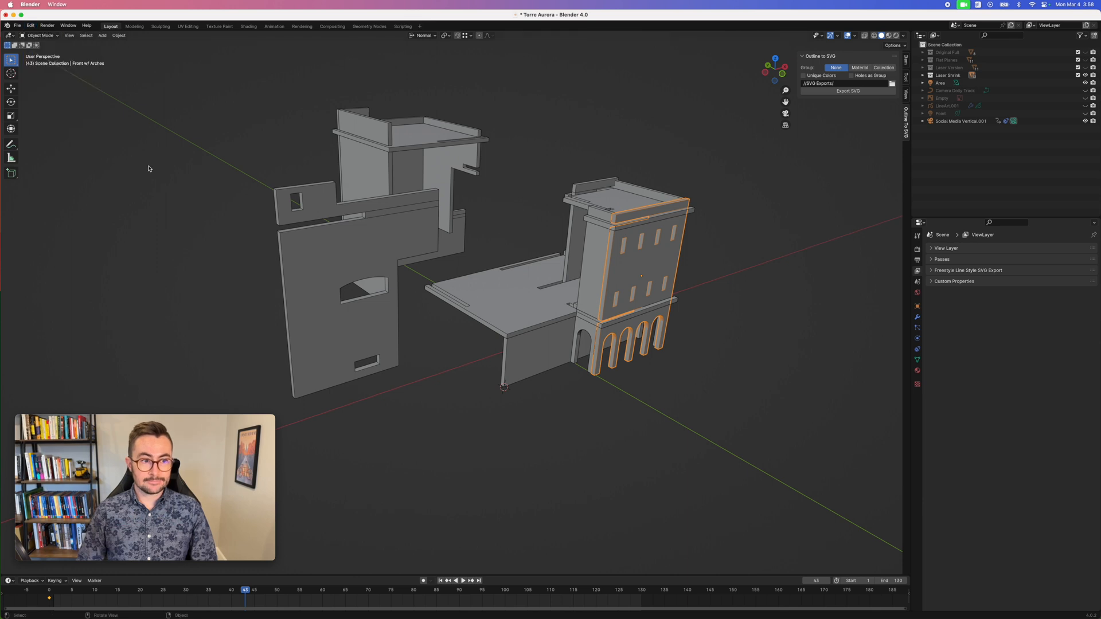
{"action": "left_click", "coordinate": [685, 114]}
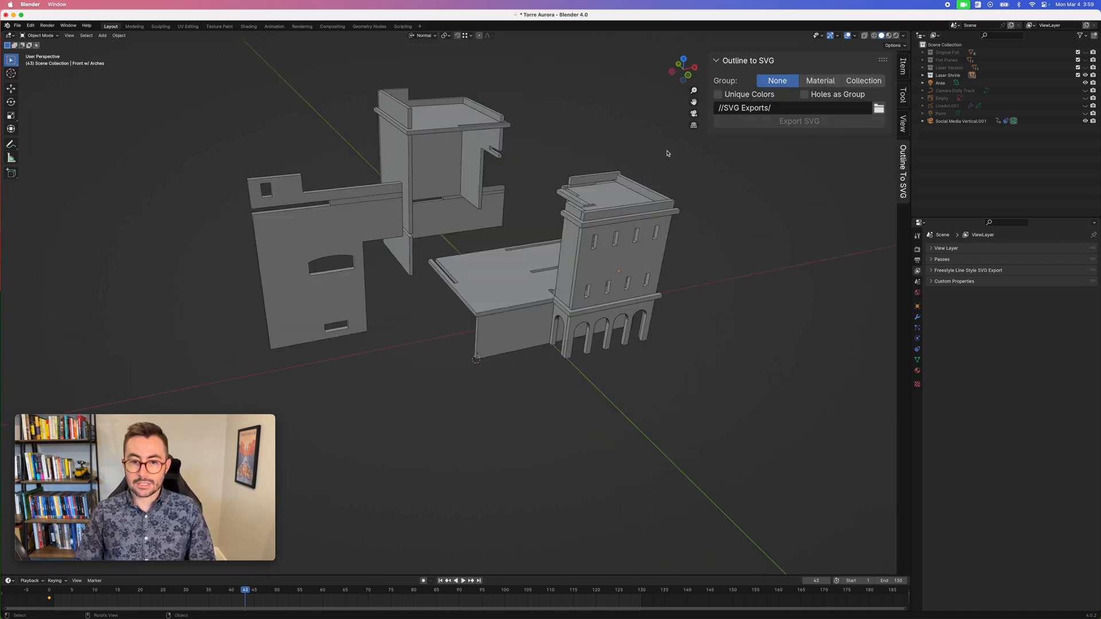
{"action": "mouse_move", "coordinate": [571, 159]}
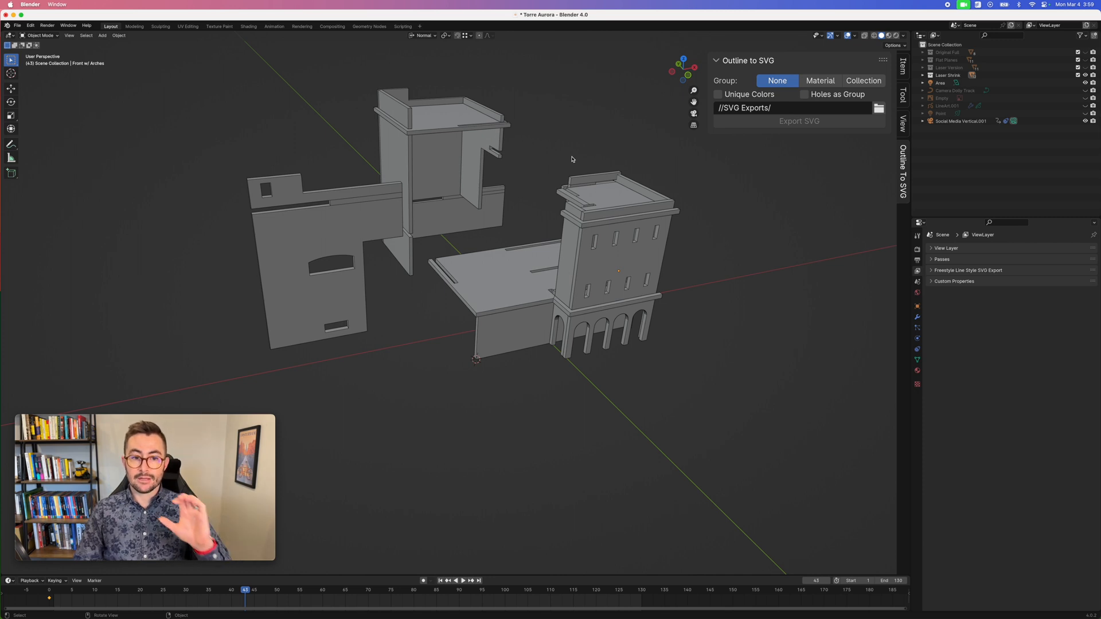
{"action": "mouse_move", "coordinate": [445, 237]}
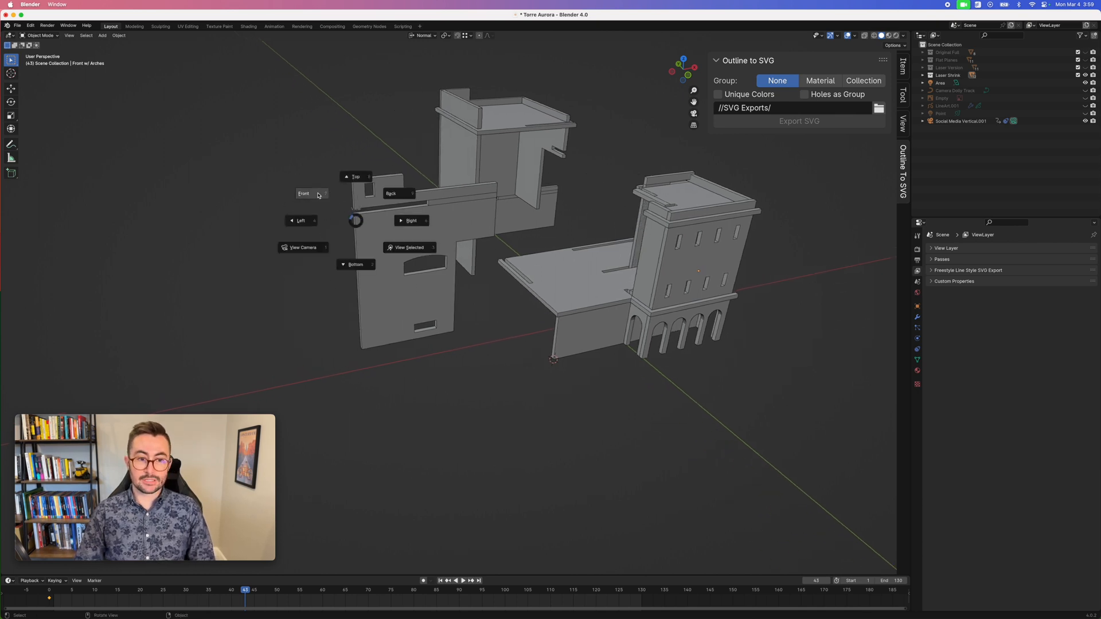
Switch to a straight-on front orthographic view of the wall pieces.
{"action": "left_click", "coordinate": [304, 192]}
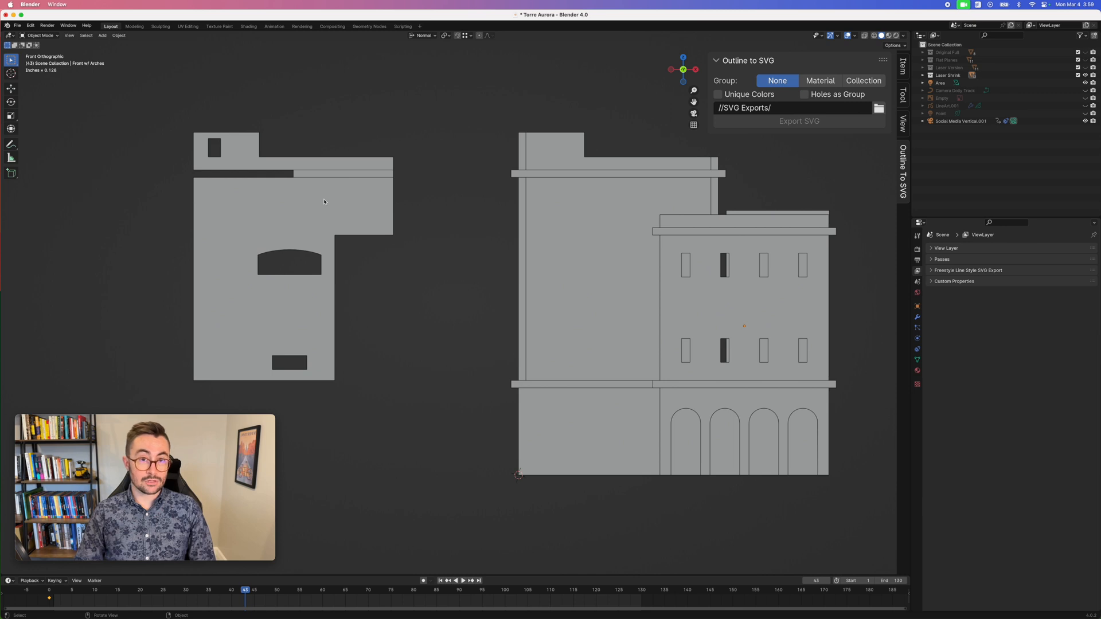
{"action": "mouse_move", "coordinate": [343, 206]}
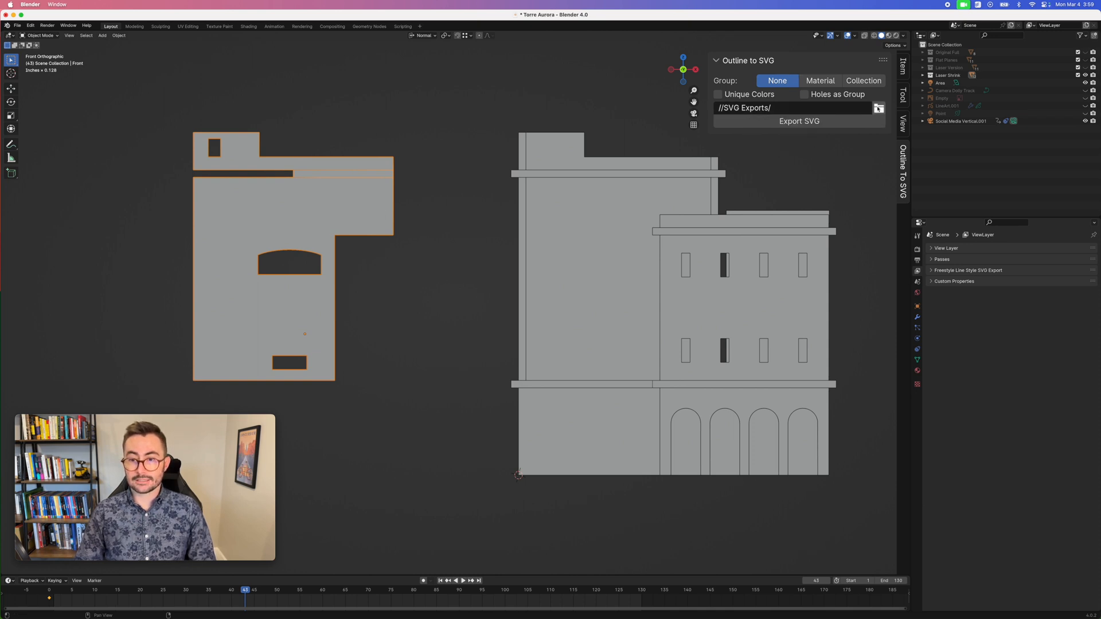
Set the SVG export path to a 'building front' file in the Desktop SVG Export folder.
{"action": "left_click", "coordinate": [879, 108]}
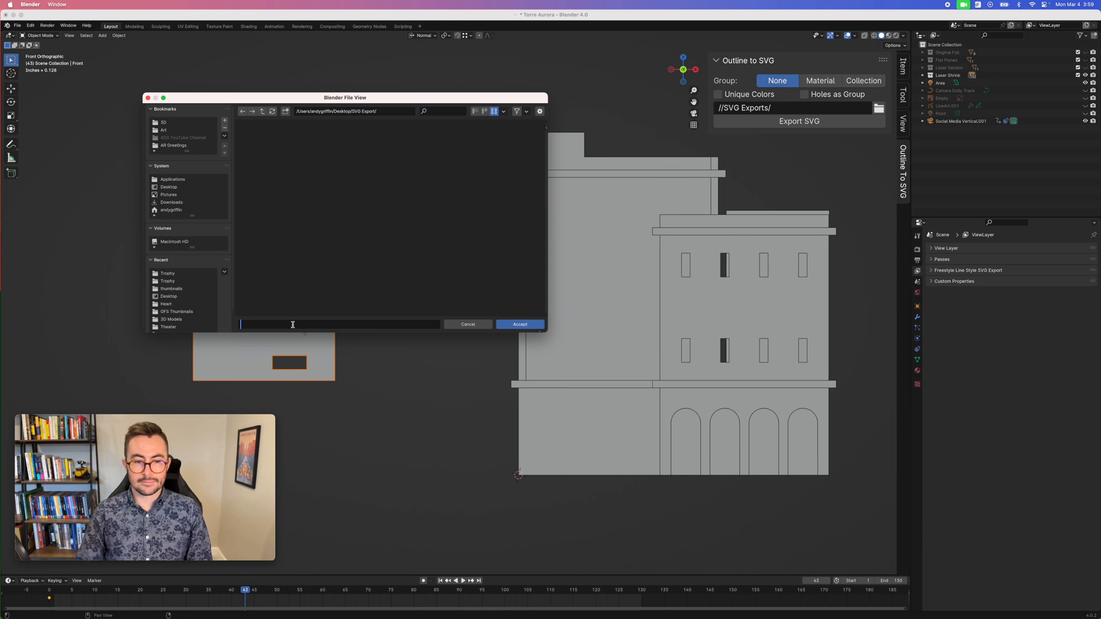
{"action": "type", "text": "building front"}
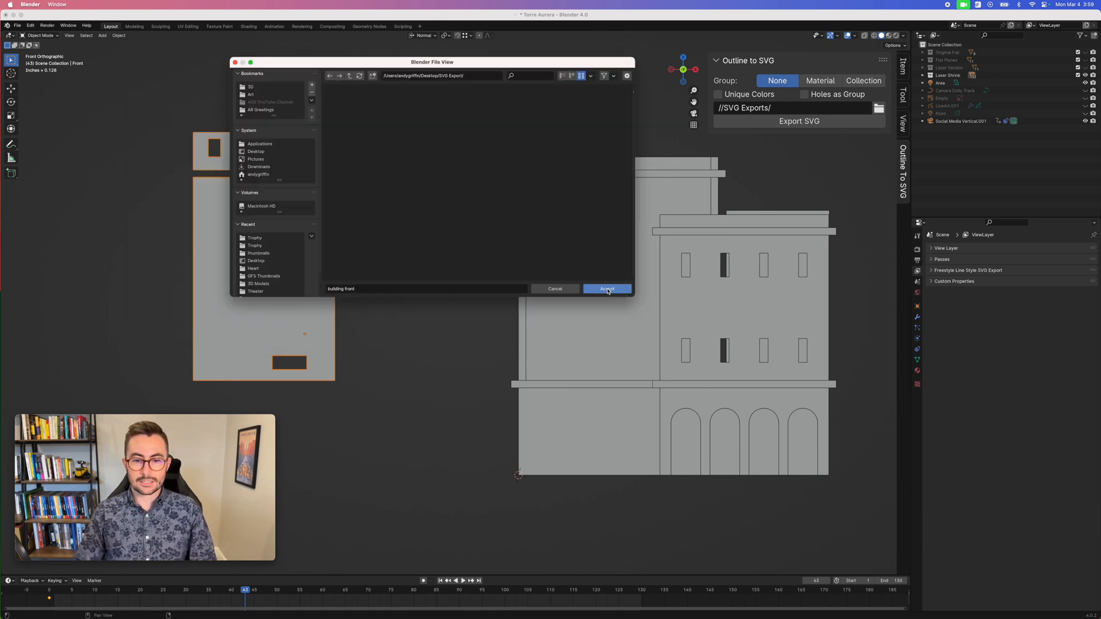
{"action": "left_click", "coordinate": [607, 289]}
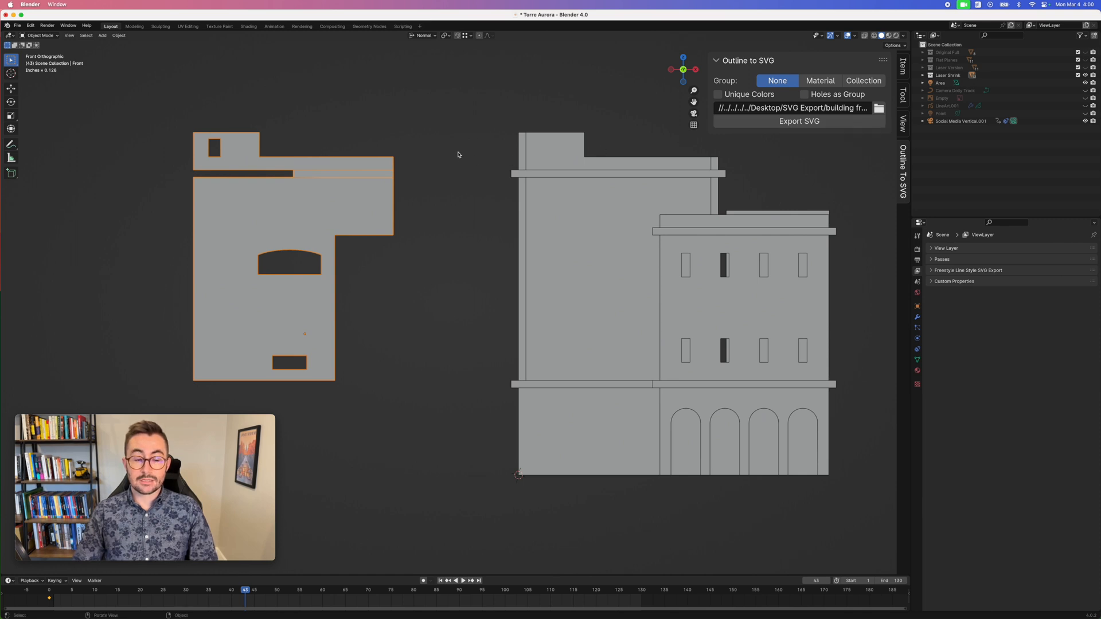
{"action": "mouse_move", "coordinate": [441, 188]}
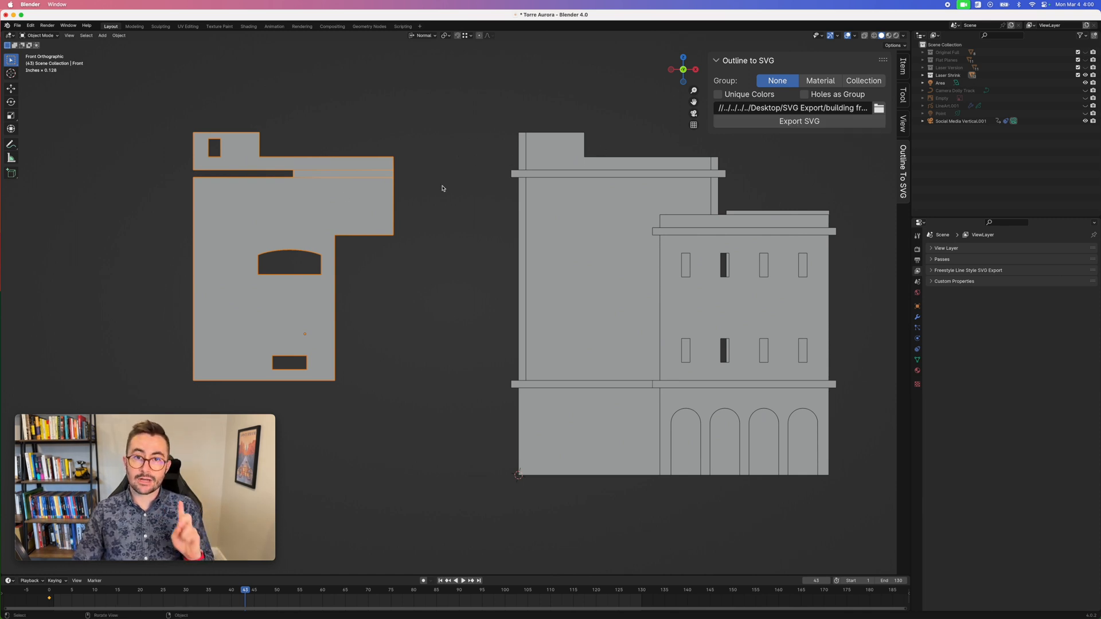
{"action": "mouse_move", "coordinate": [340, 212]}
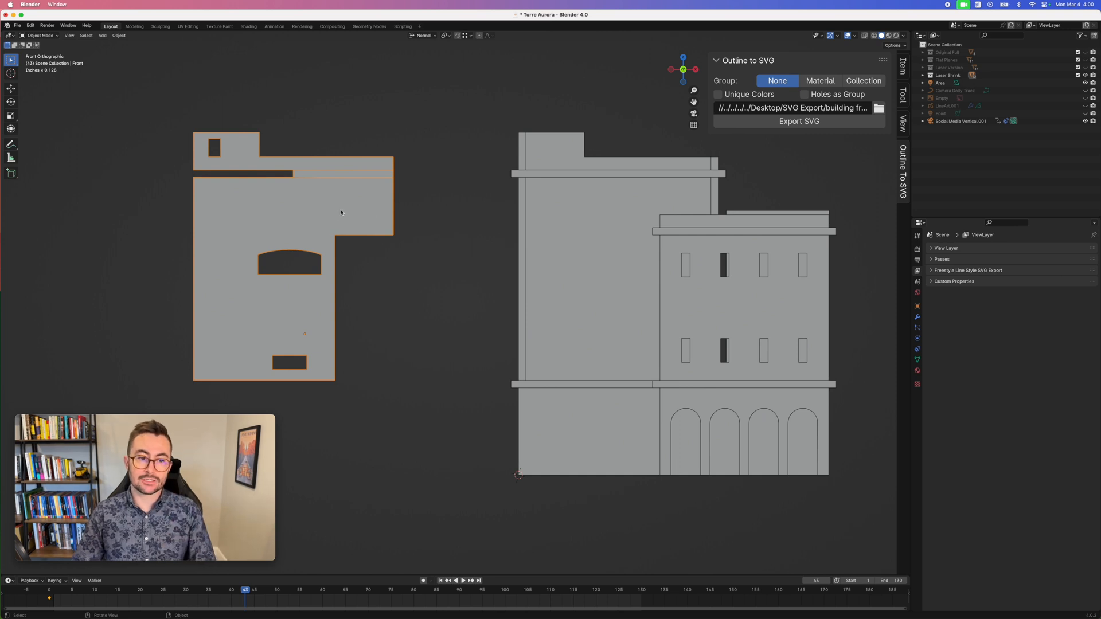
{"action": "mouse_move", "coordinate": [621, 203]}
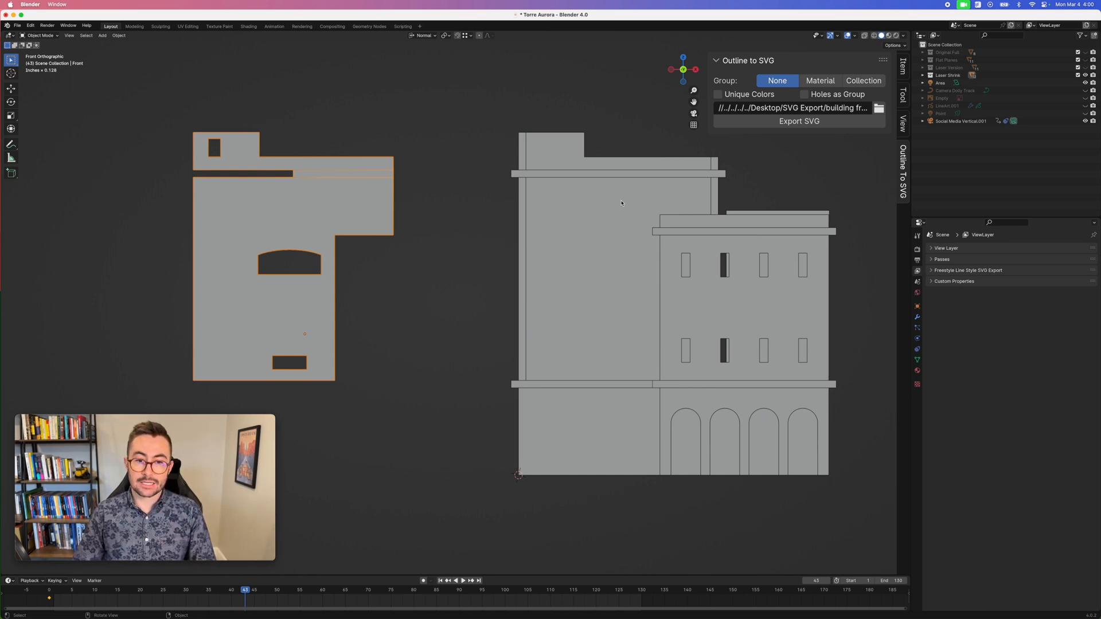
{"action": "mouse_move", "coordinate": [530, 268]}
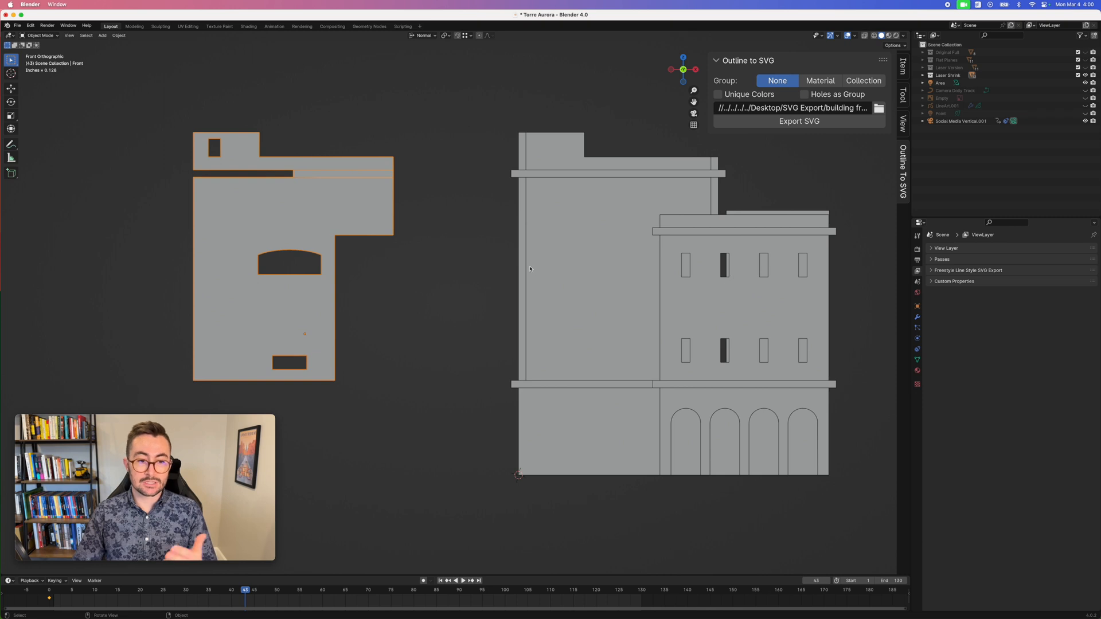
{"action": "mouse_move", "coordinate": [798, 120]}
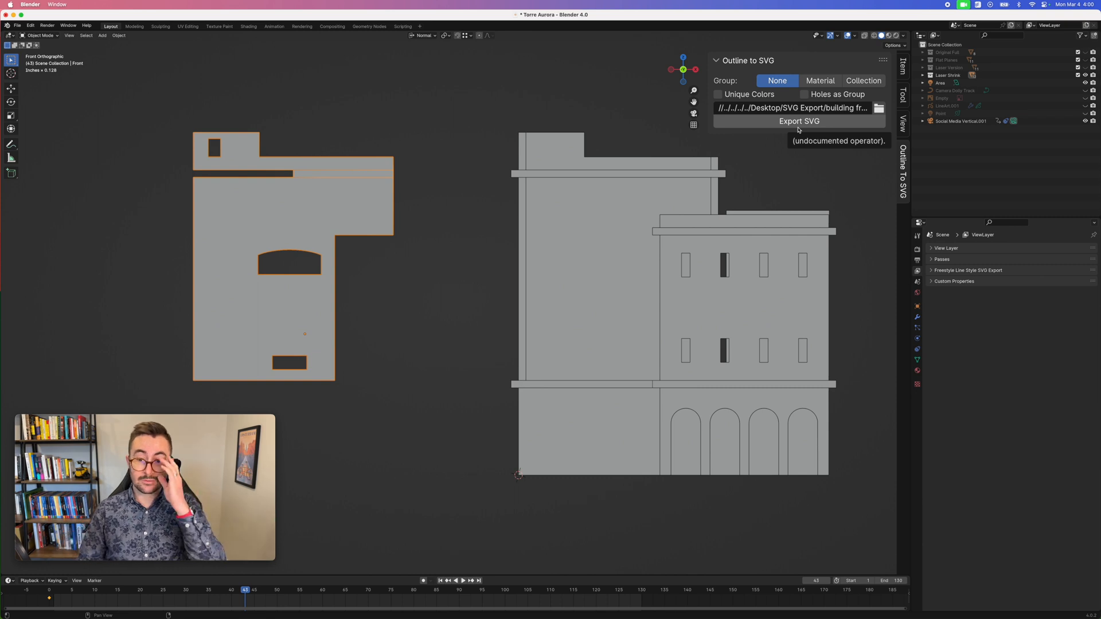
{"action": "mouse_move", "coordinate": [689, 171]}
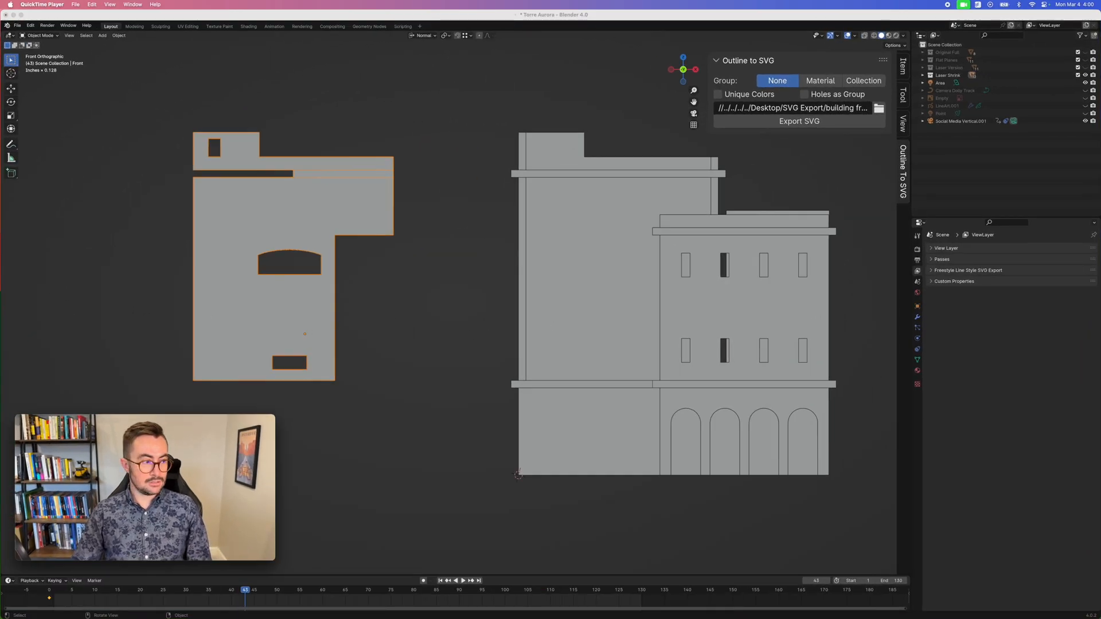
Locate building front.svg in the Desktop SVG Export folder in Finder.
{"action": "left_click", "coordinate": [798, 120]}
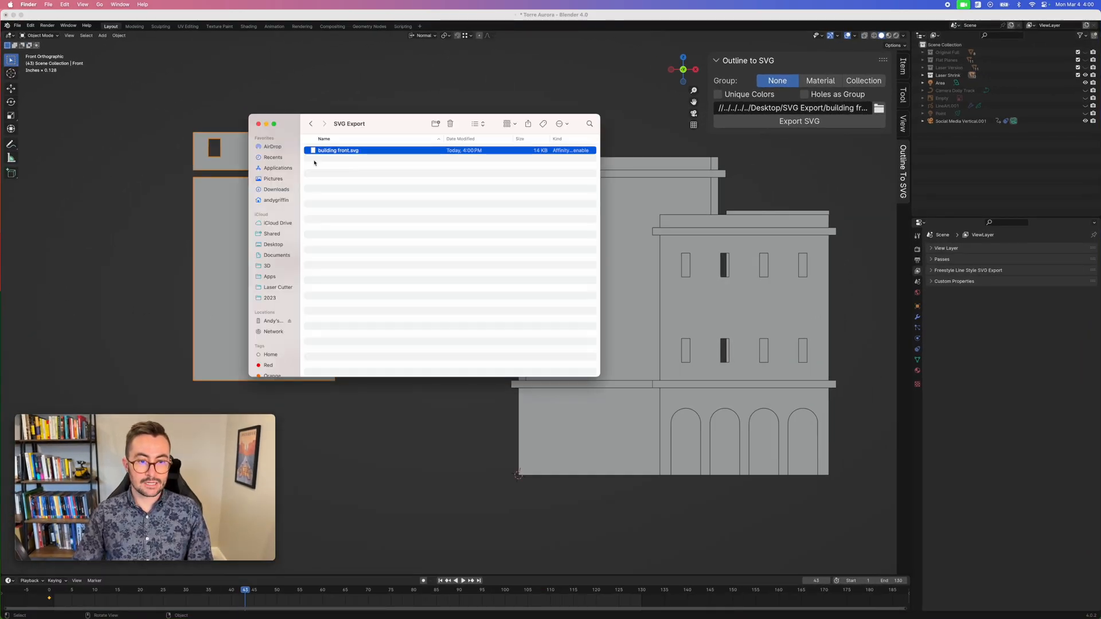
{"action": "right_click", "coordinate": [337, 150]}
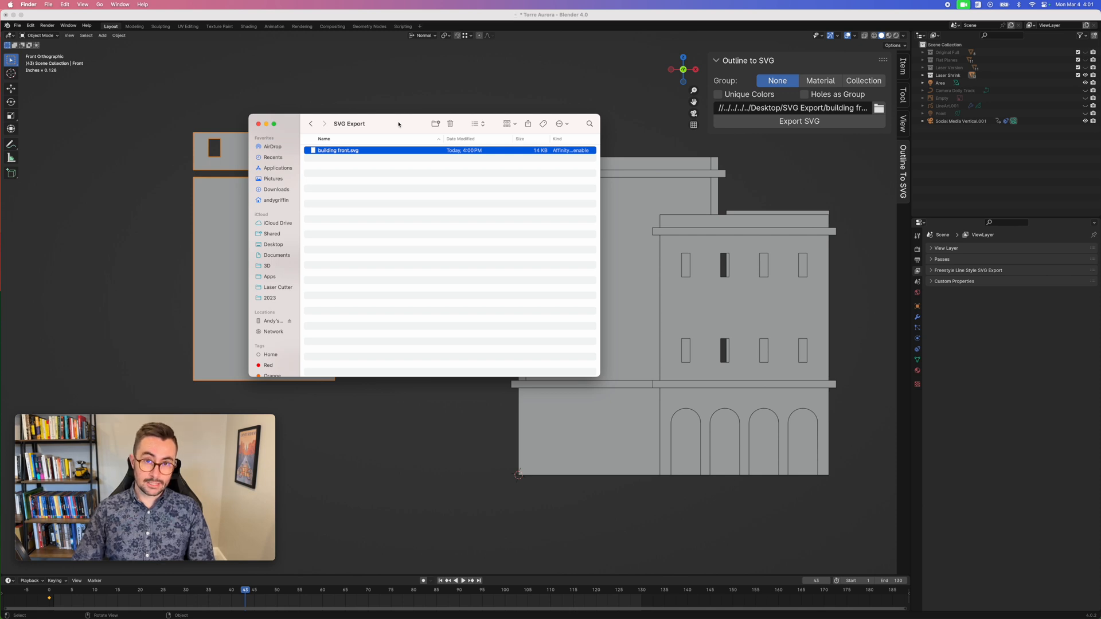
{"action": "double_click", "coordinate": [337, 150]}
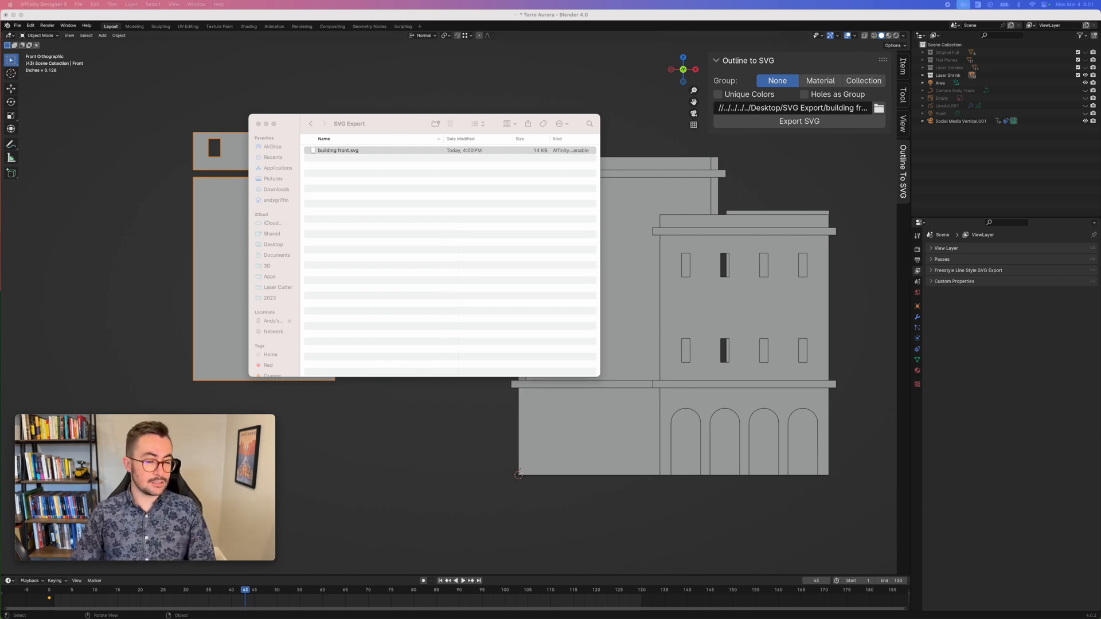
Open building front.svg in Affinity Designer 2.
{"action": "double_click", "coordinate": [339, 150]}
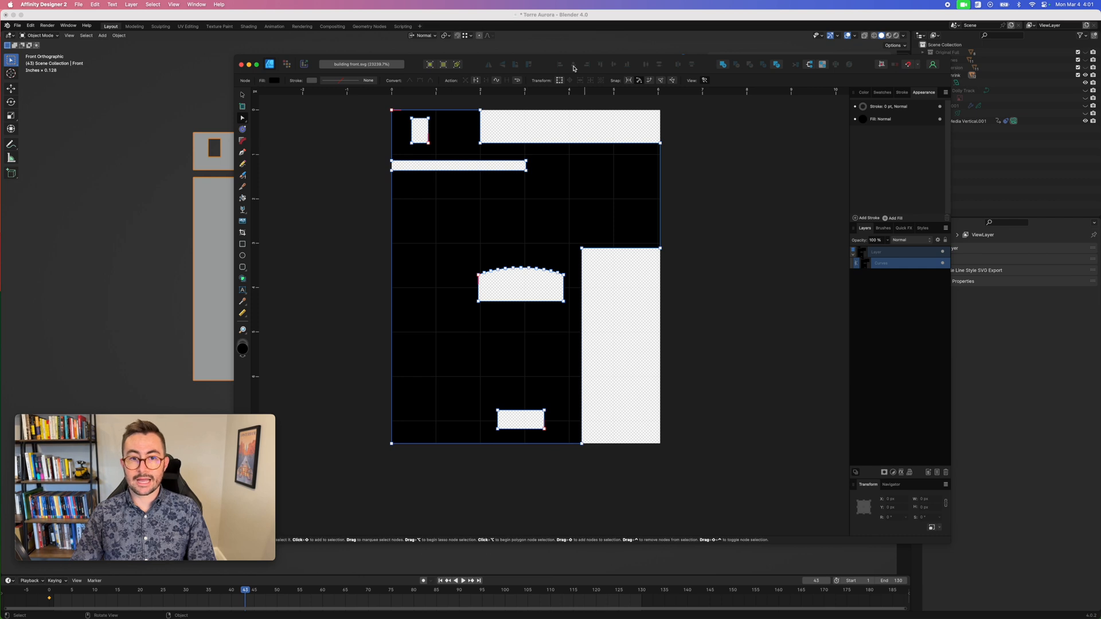
{"action": "mouse_move", "coordinate": [475, 114]}
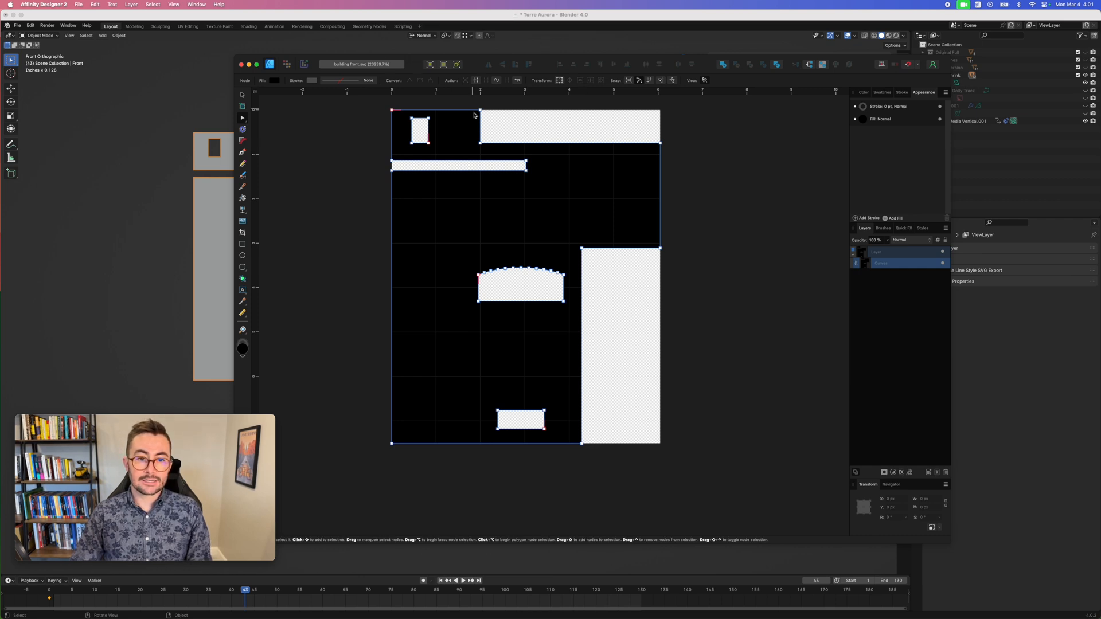
{"action": "mouse_move", "coordinate": [258, 102]}
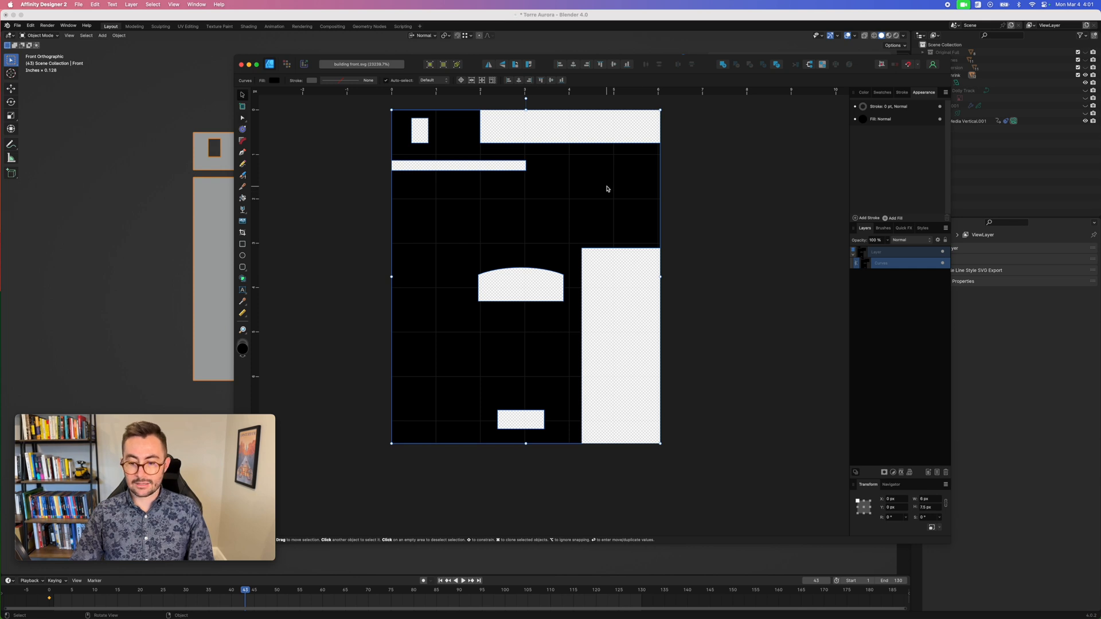
{"action": "mouse_move", "coordinate": [912, 505]}
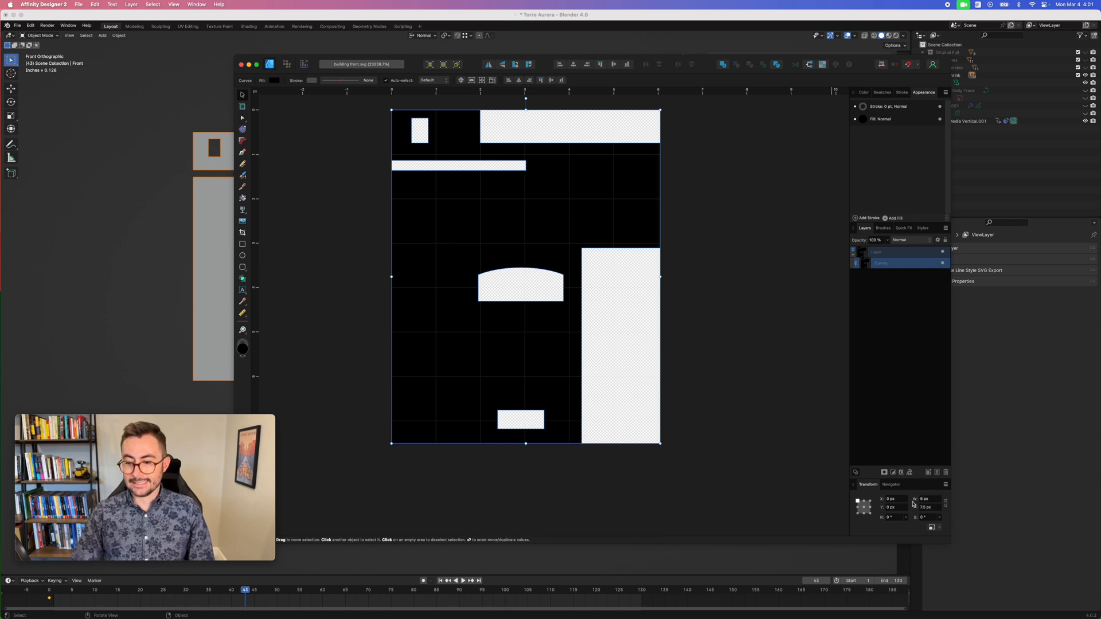
{"action": "mouse_move", "coordinate": [716, 339]}
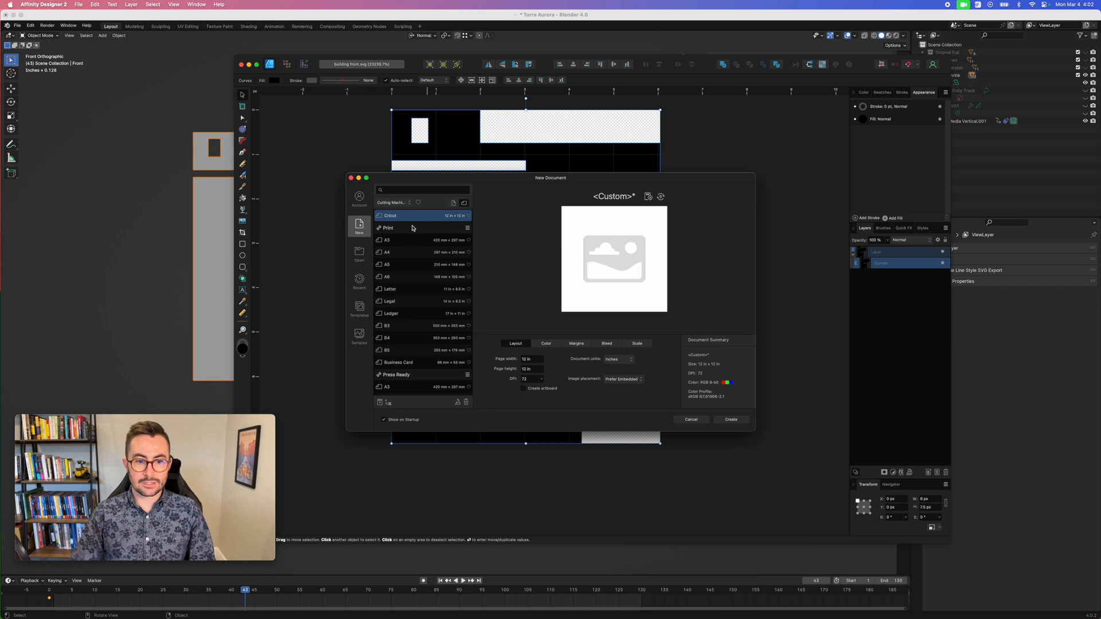
Create a new document from the Cutting Machines Glowforge preset (19.48 × 10.85 in artboard).
{"action": "left_click", "coordinate": [394, 203]}
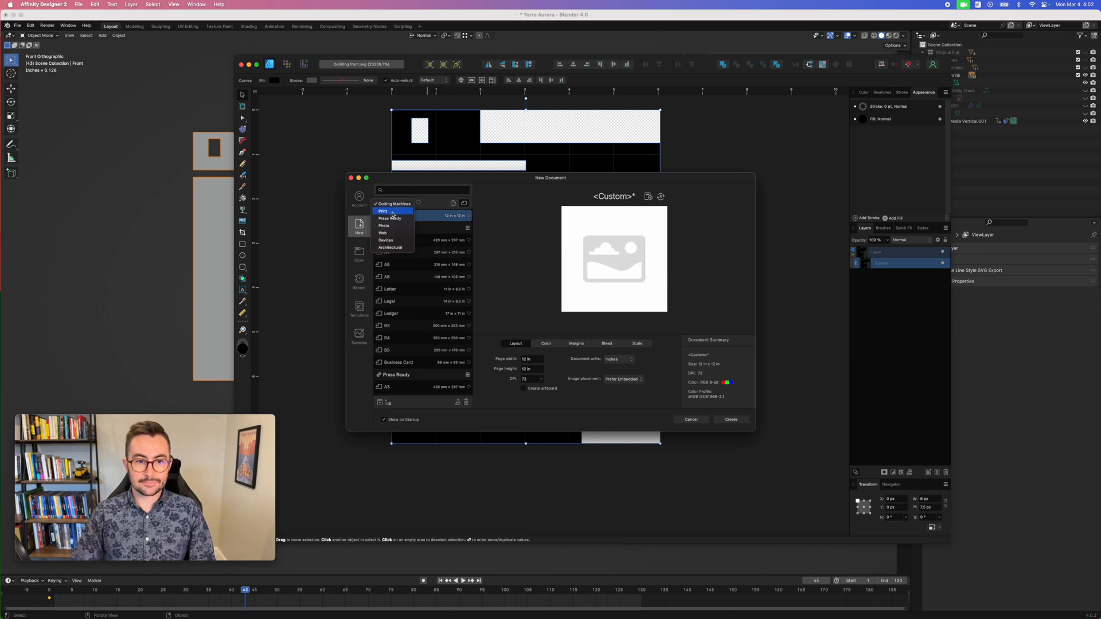
{"action": "left_click", "coordinate": [394, 204]}
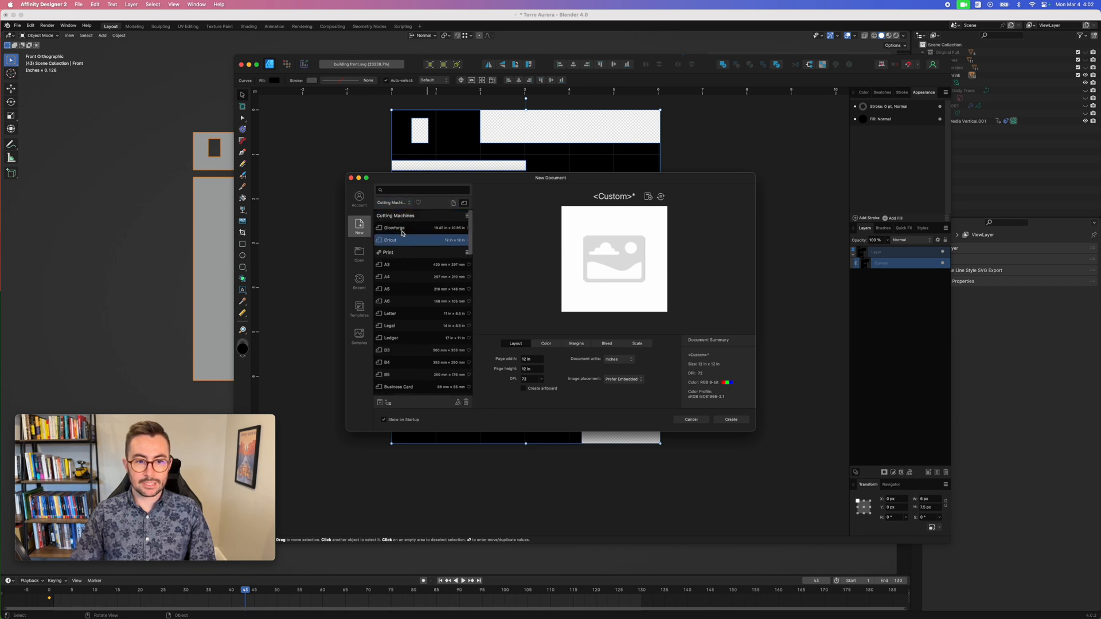
{"action": "left_click", "coordinate": [394, 227]}
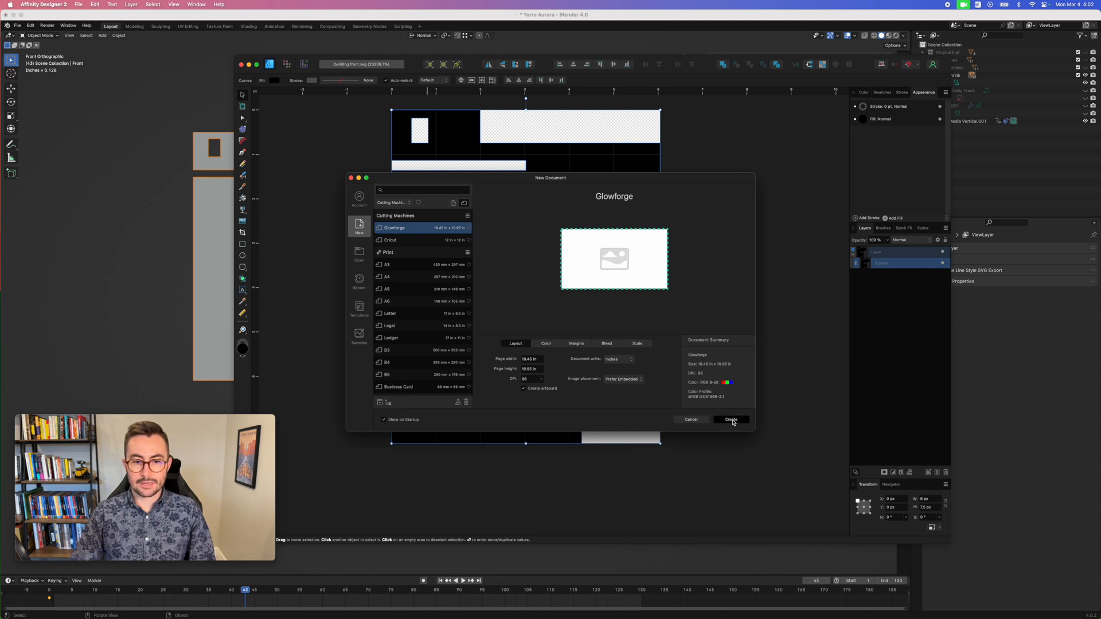
{"action": "left_click", "coordinate": [730, 420]}
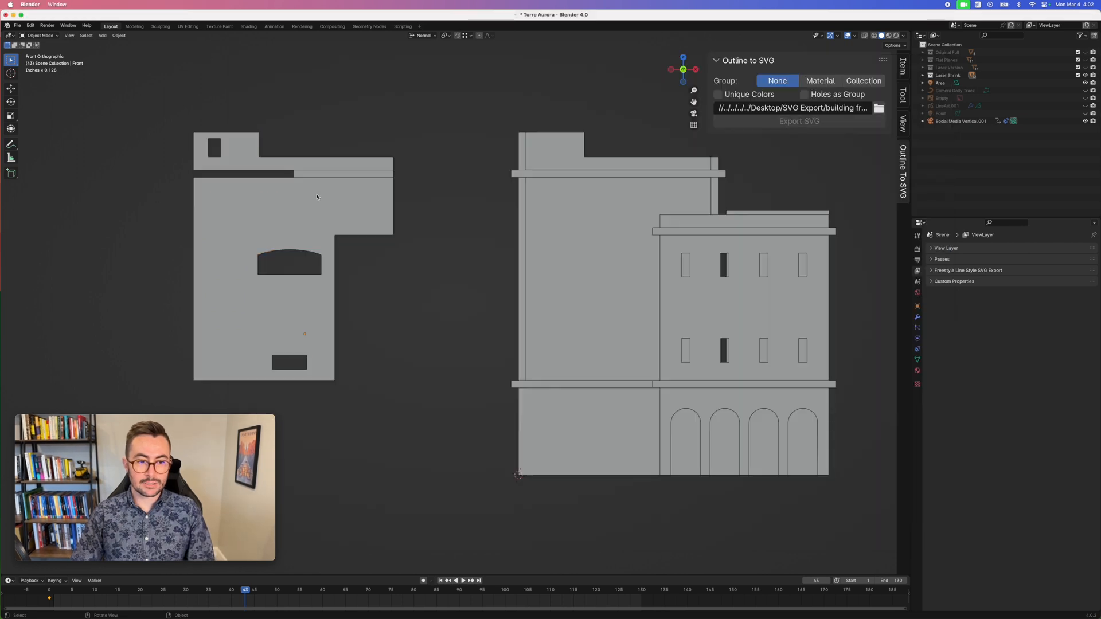
Return focus to Blender before pasting the wall piece onto the Glowforge artboard.
{"action": "left_click", "coordinate": [903, 66]}
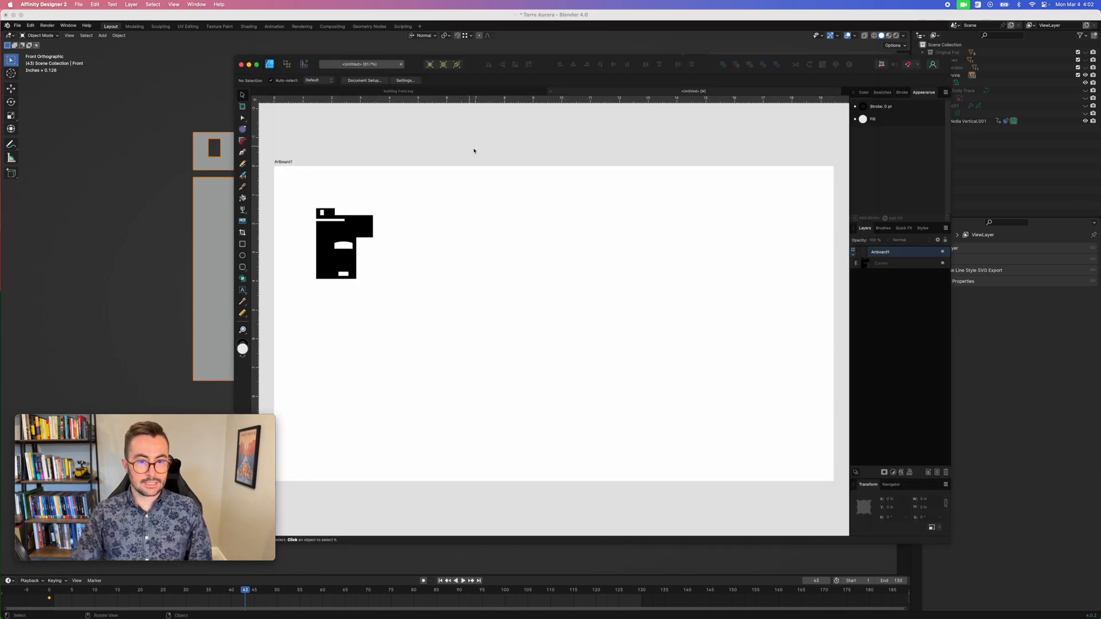
Scale the wall piece to its real width and show it as a stroke outline instead of fill.
{"action": "left_click", "coordinate": [344, 243]}
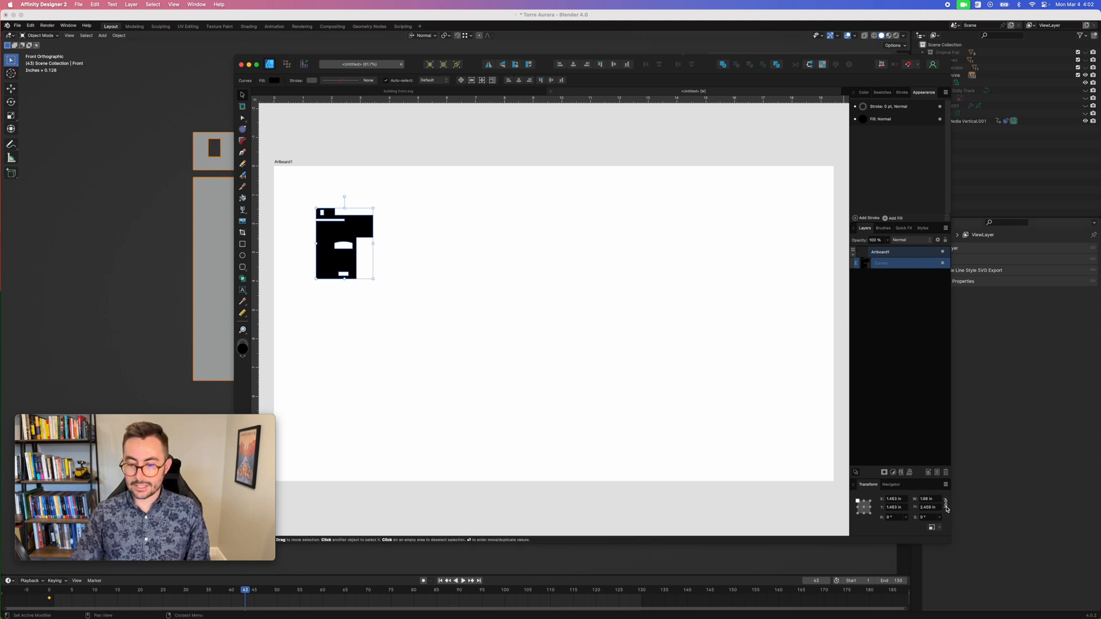
{"action": "triple_click", "coordinate": [926, 499]}
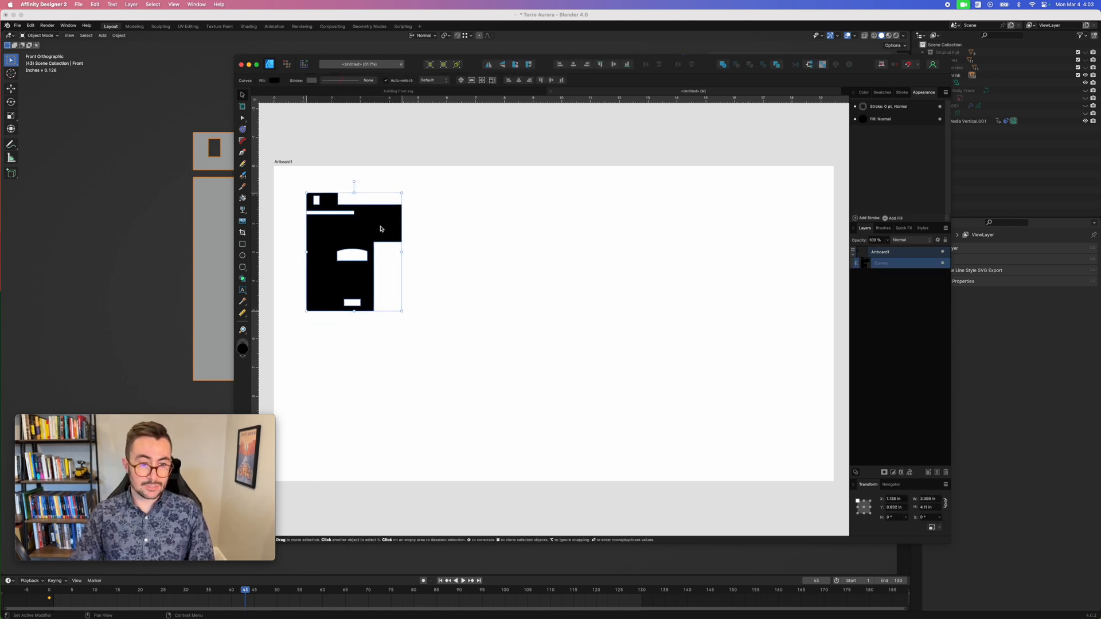
{"action": "left_click", "coordinate": [439, 225]}
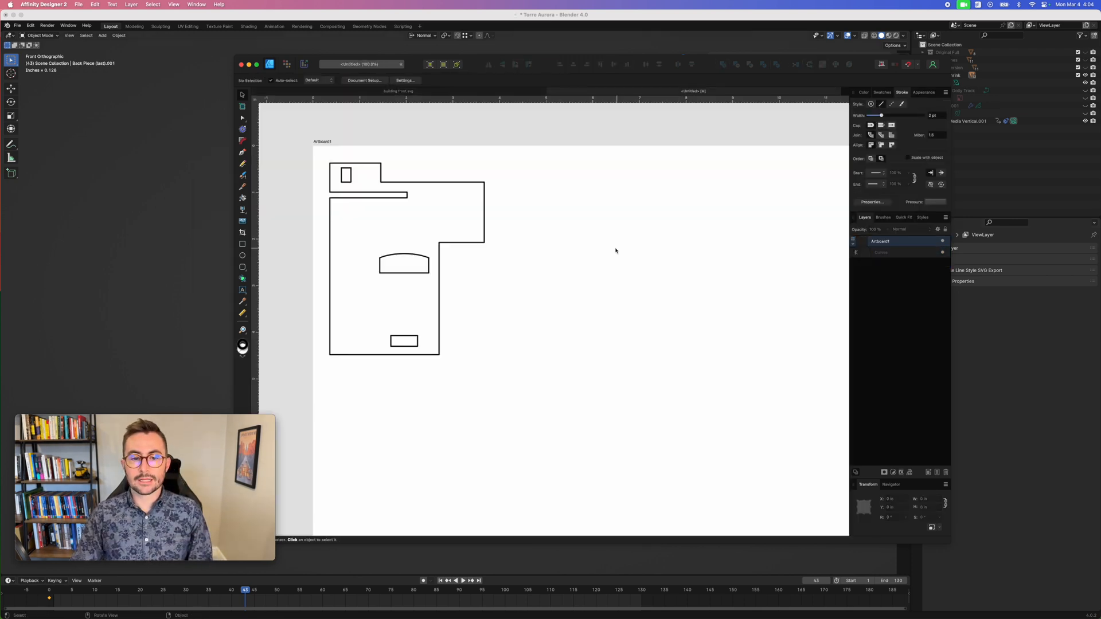
{"action": "mouse_move", "coordinate": [352, 237]}
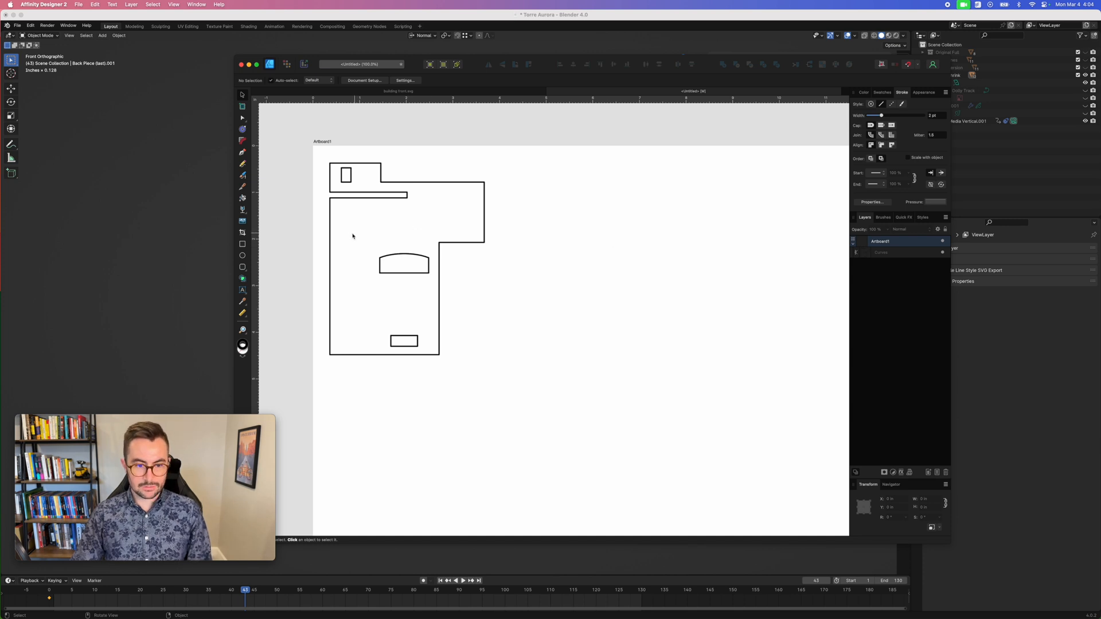
Draw a small square window in the upper part of the wall with the Rectangle Tool.
{"action": "left_click", "coordinate": [241, 244]}
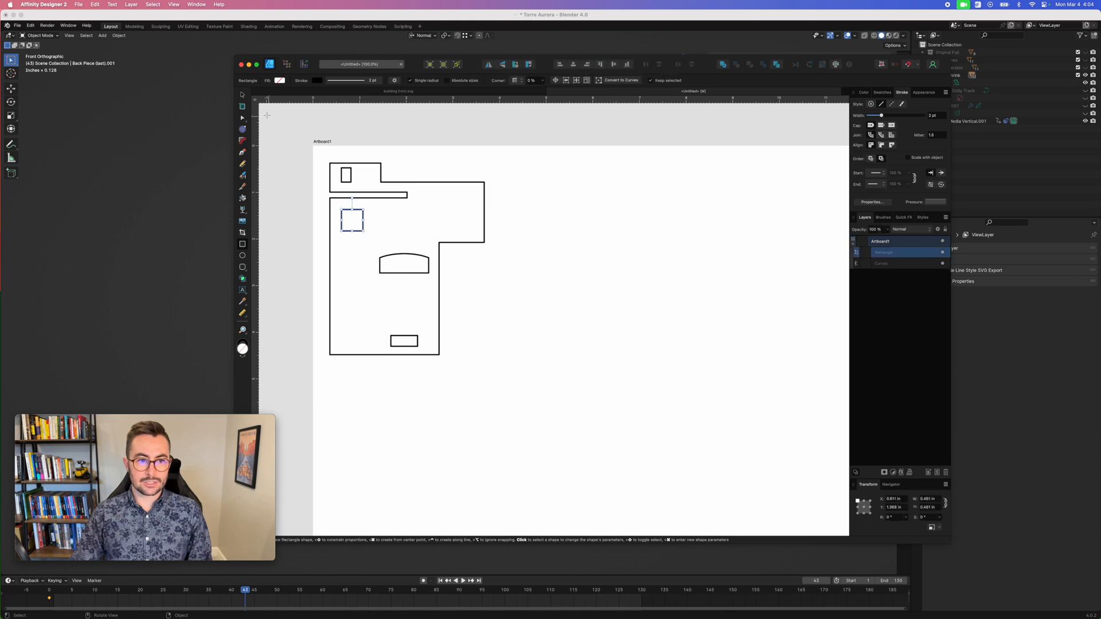
{"action": "left_click_drag", "start_coordinate": [350, 222], "coordinate": [383, 221]}
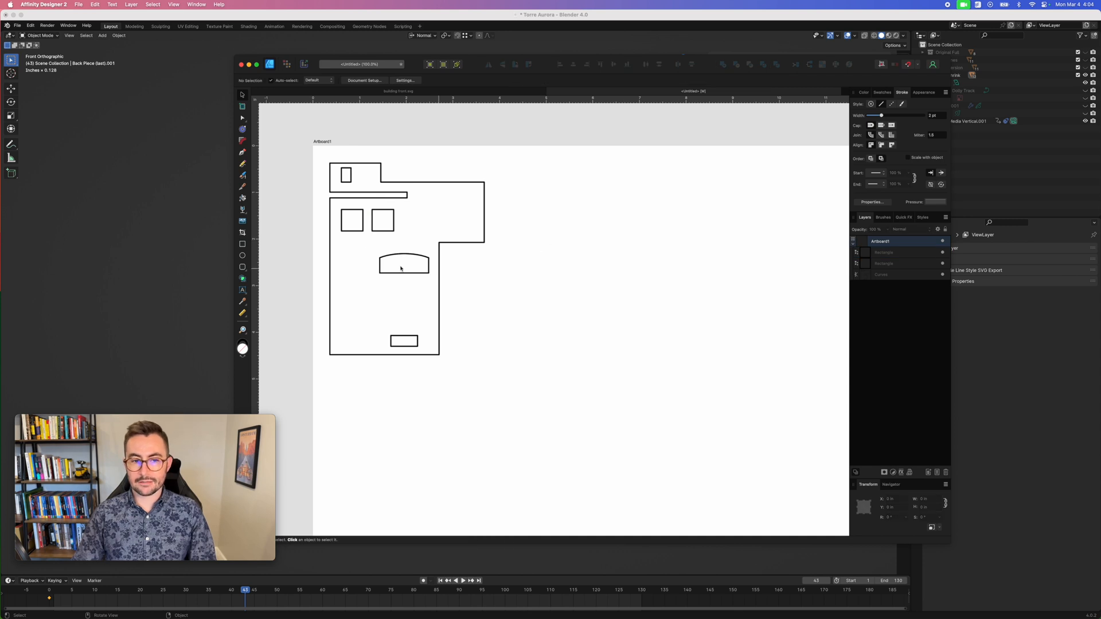
{"action": "mouse_move", "coordinate": [524, 277]}
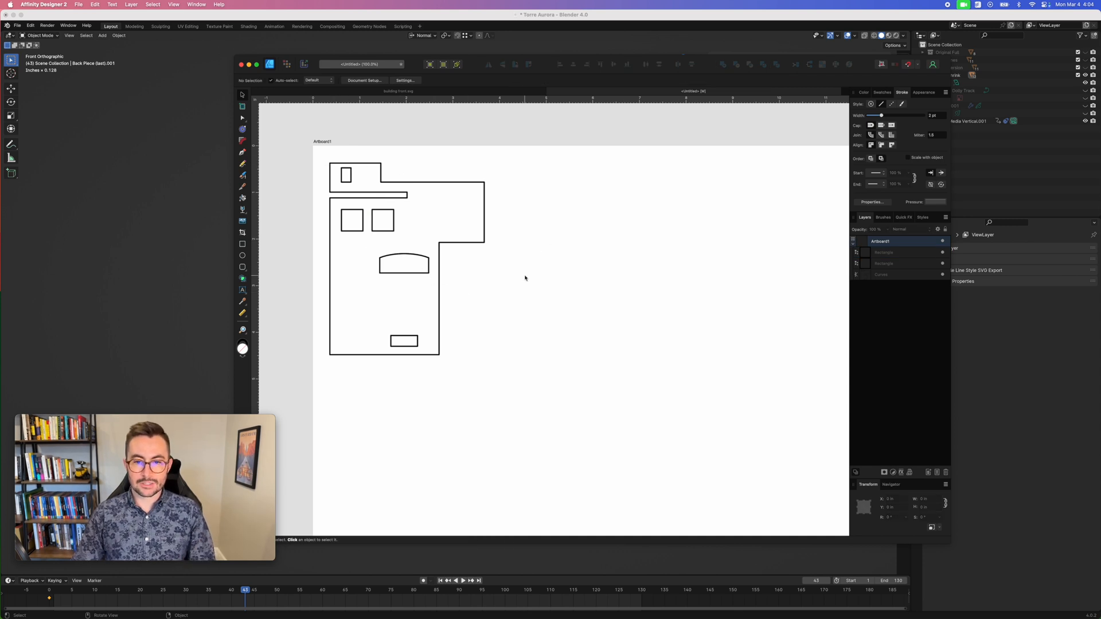